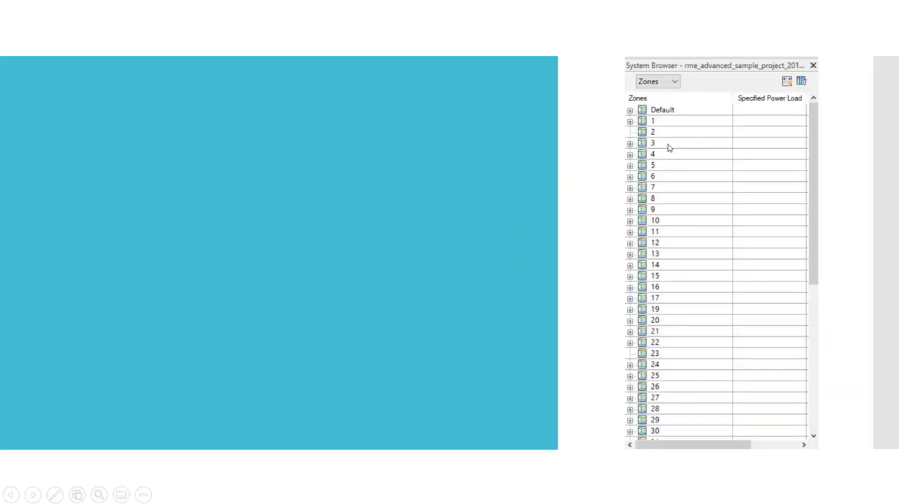
mouse_move(690, 231)
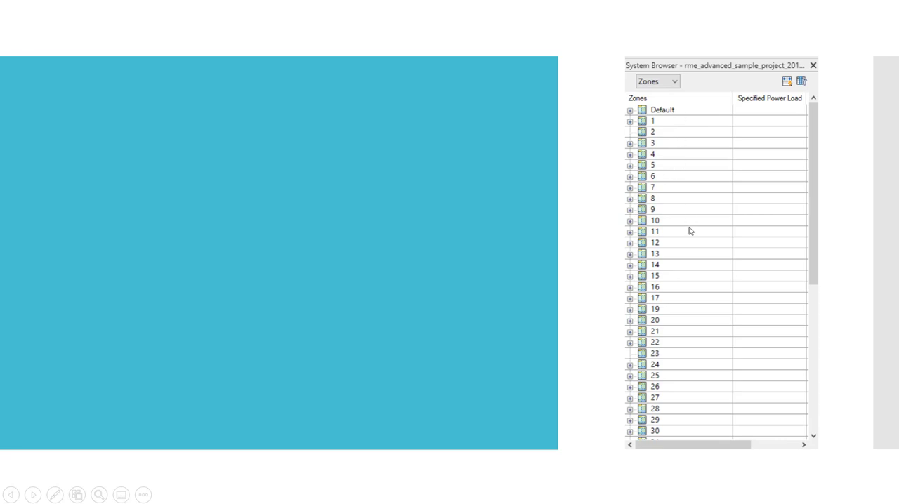
mouse_move(707, 115)
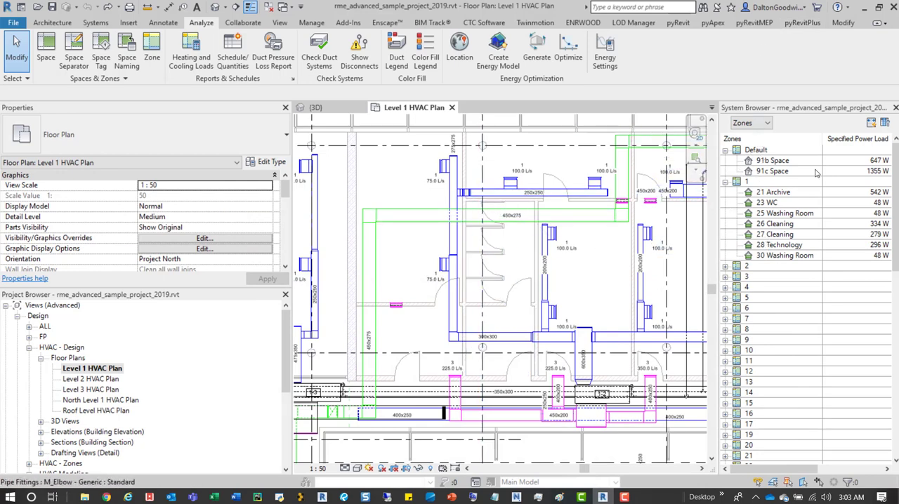
- Show the System Browser panel and pick the unplaced 91b Space in it
left_click(279, 22)
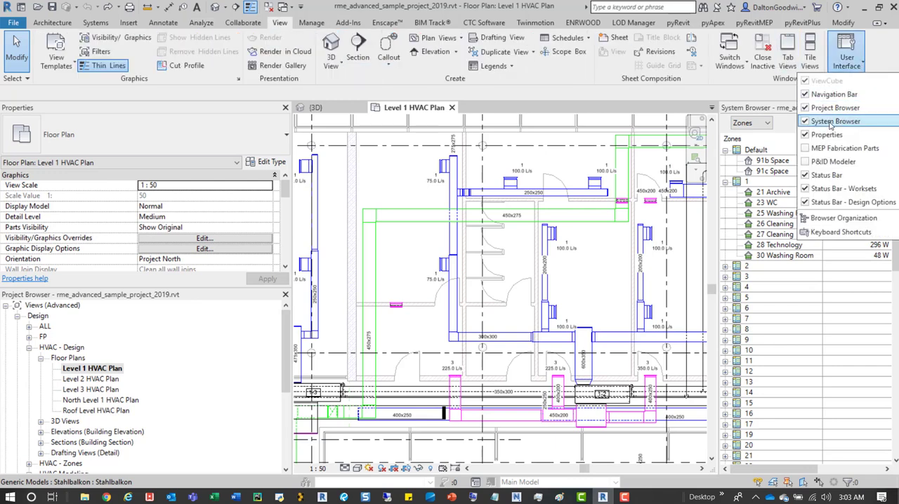
left_click(835, 121)
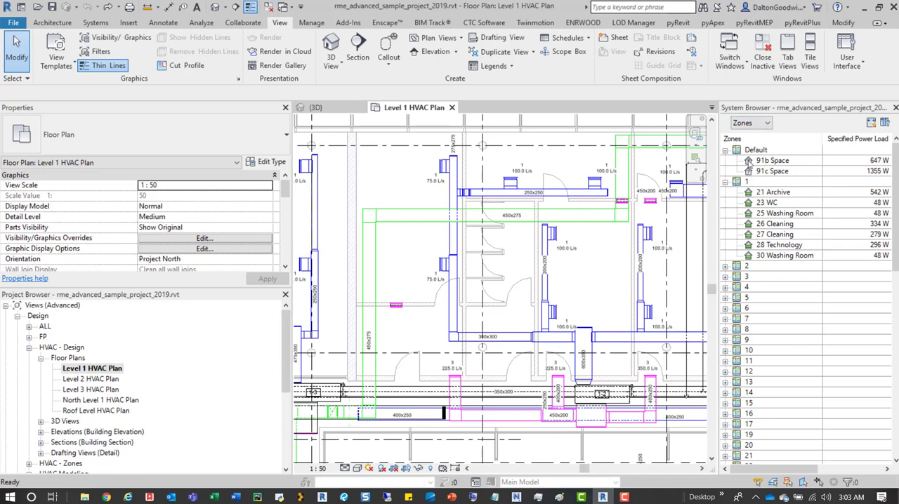
left_click(773, 160)
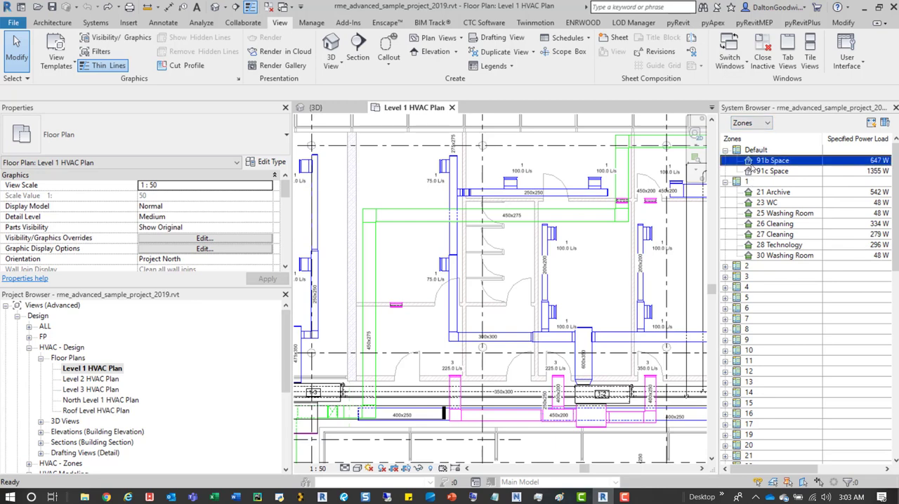
scroll("down", 3)
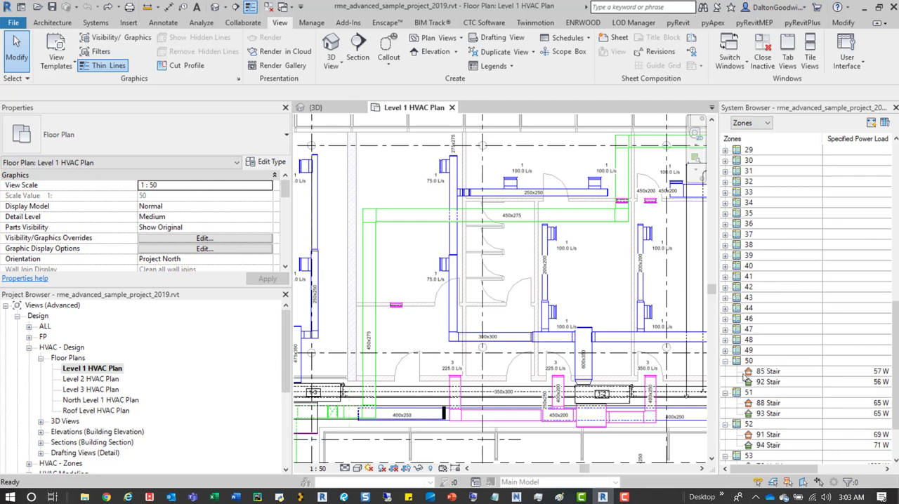
- Locate the 85 Stair and 23 WC spaces, then select all seven spaces of zone 1
left_click(768, 371)
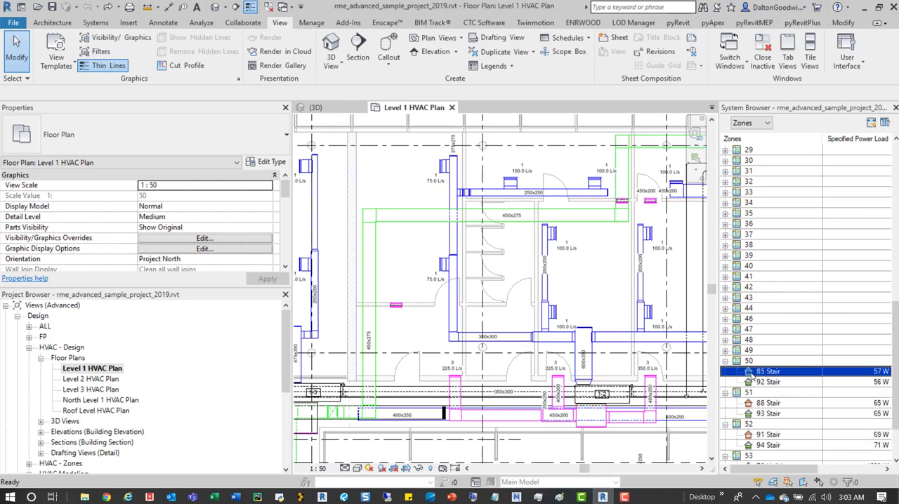
left_click(773, 318)
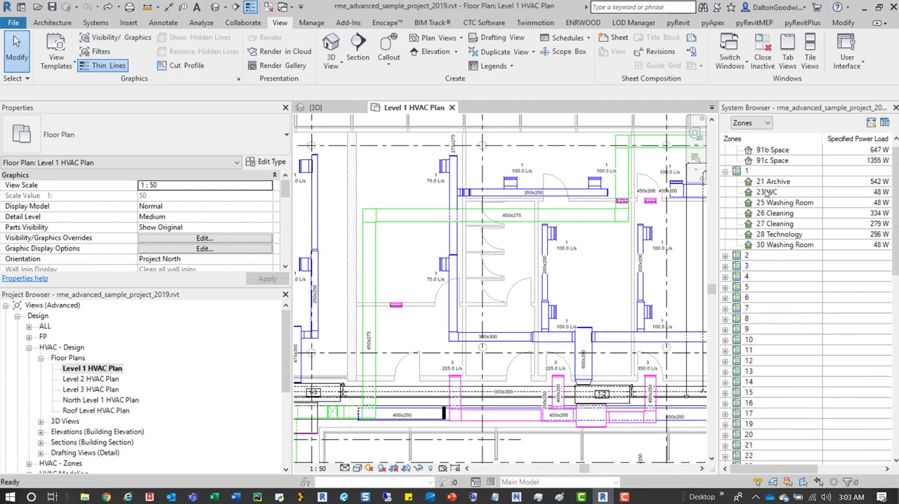
left_click(769, 192)
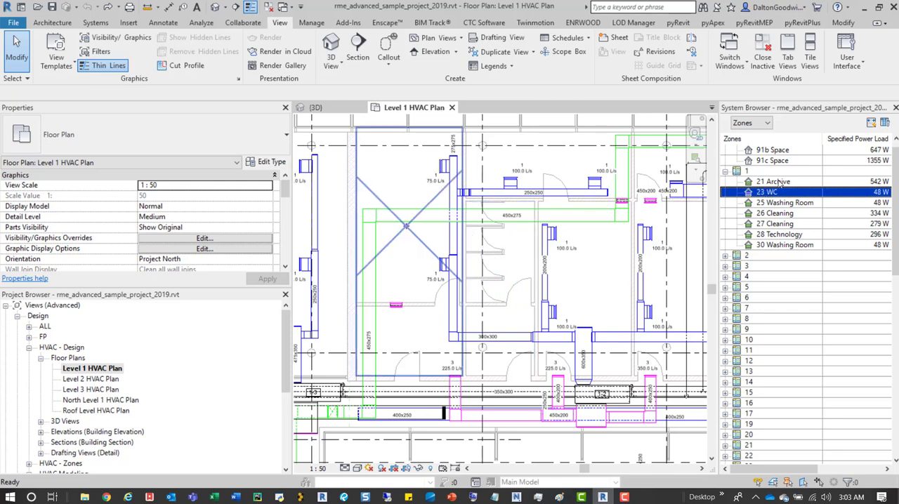
left_click(404, 224)
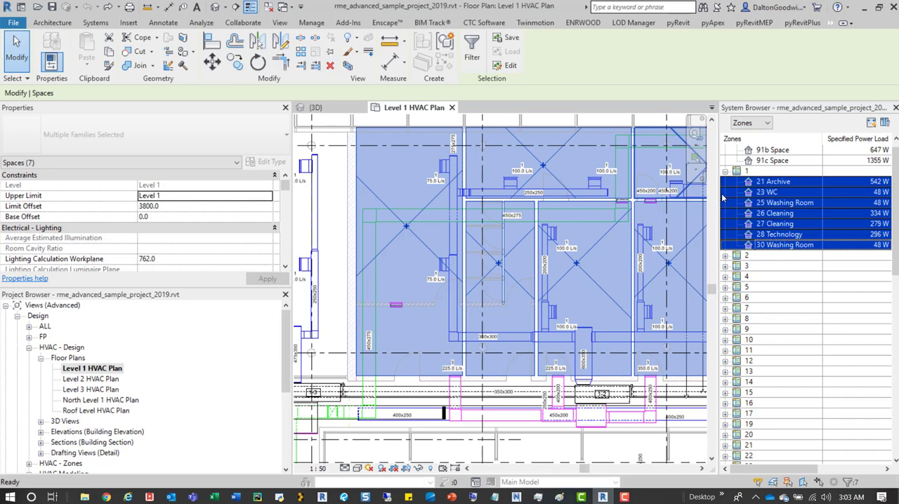
scroll("down", 3)
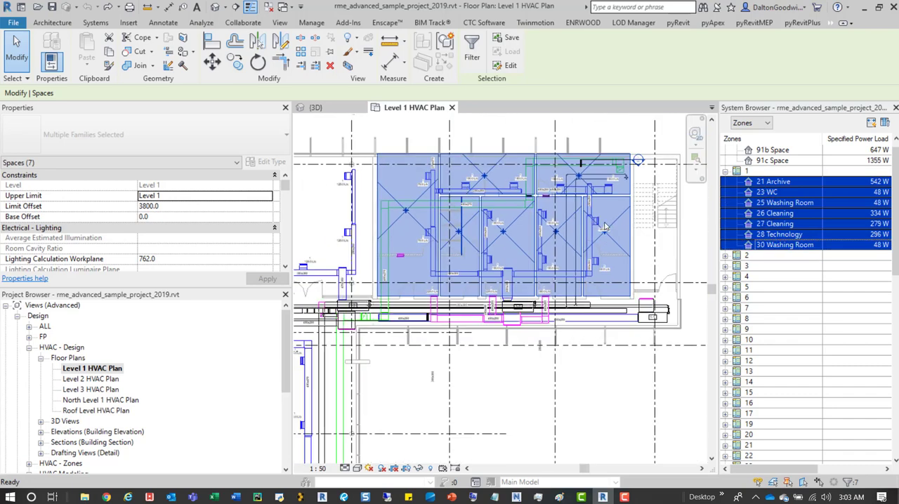
right_click(747, 171)
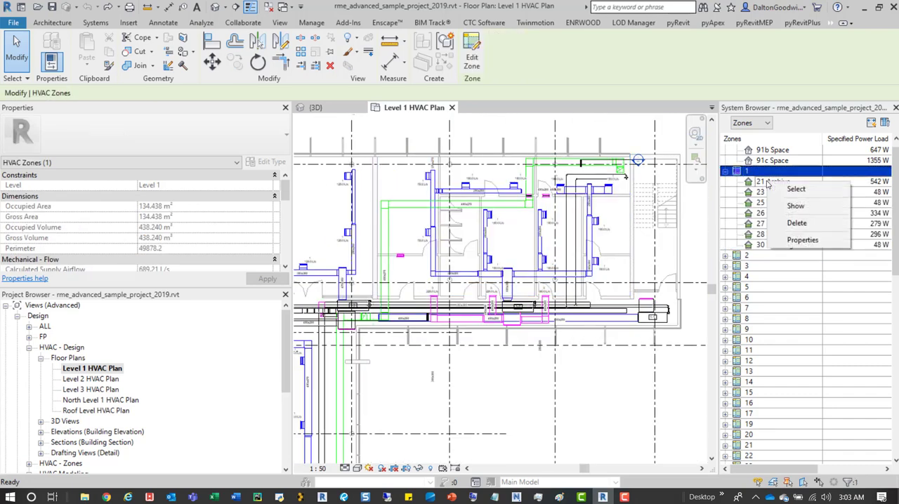
mouse_move(795, 205)
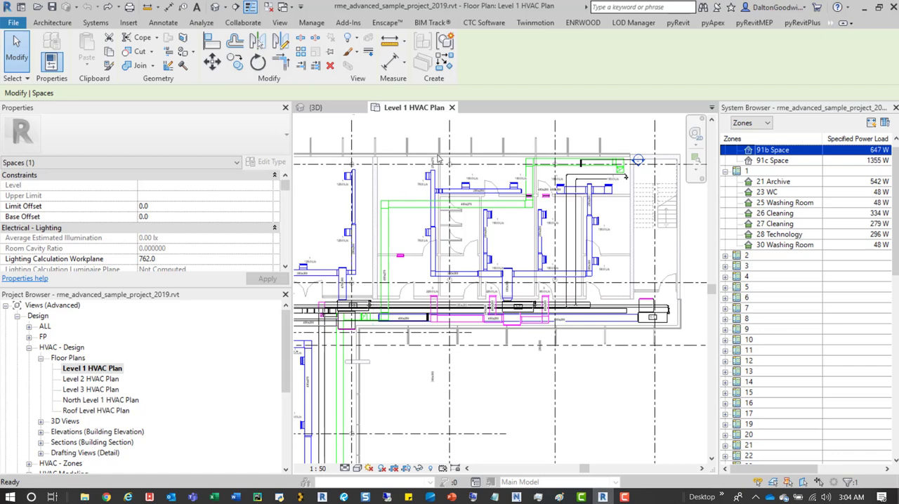
mouse_move(785, 162)
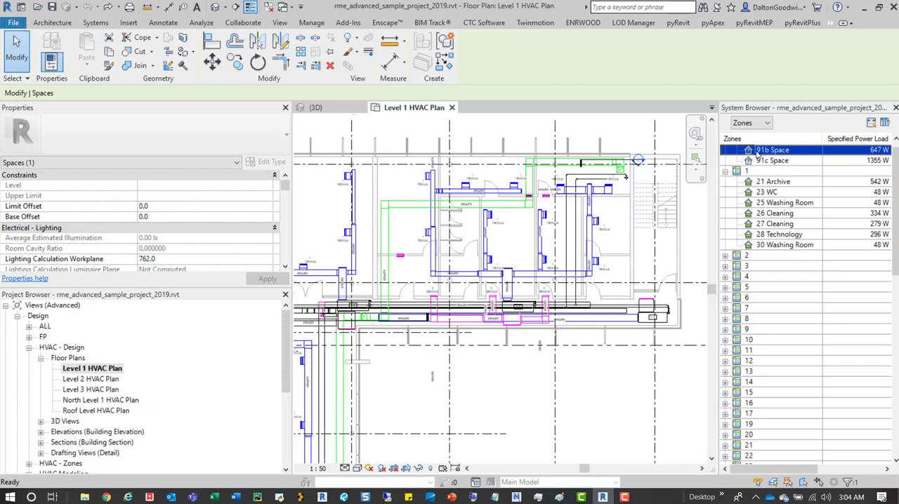
right_click(772, 149)
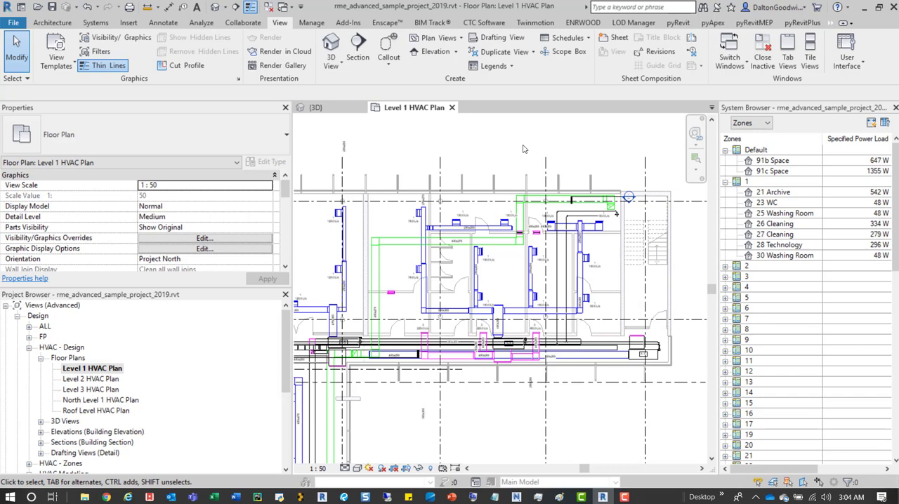
- Delete the unplaced 91c Space along with its tags from the System Browser
left_click(201, 22)
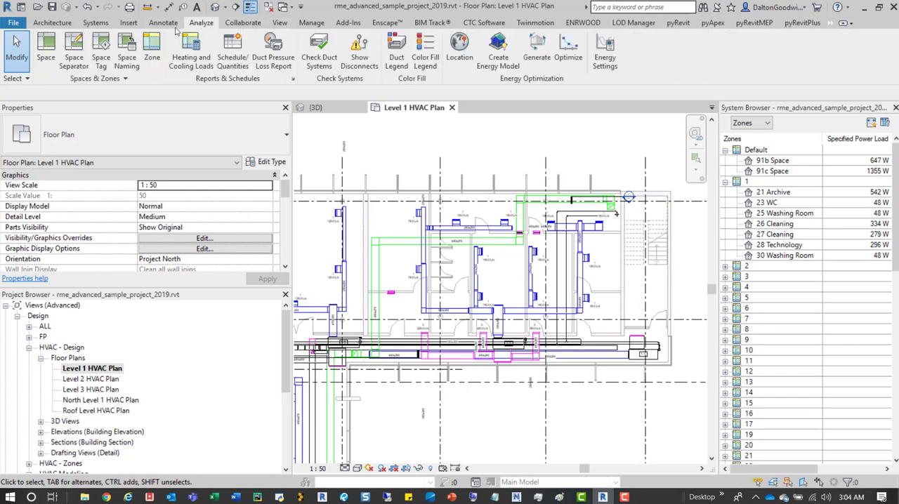
mouse_move(485, 149)
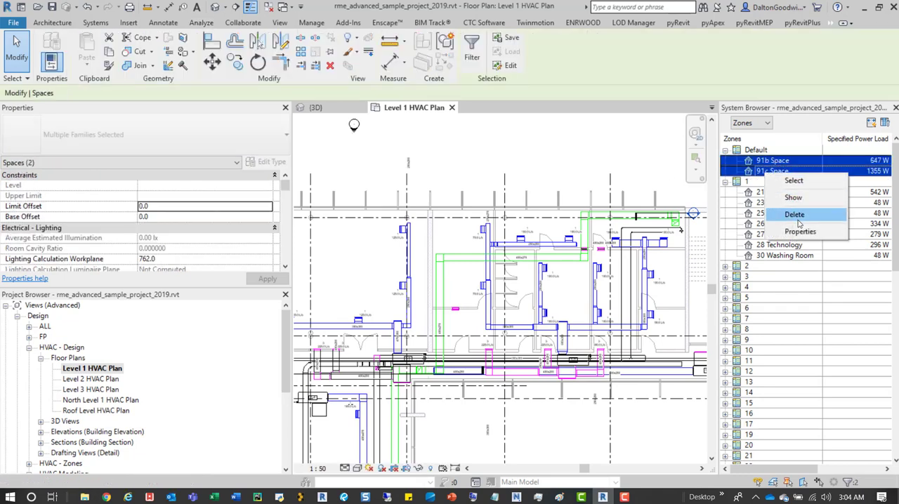
left_click(795, 214)
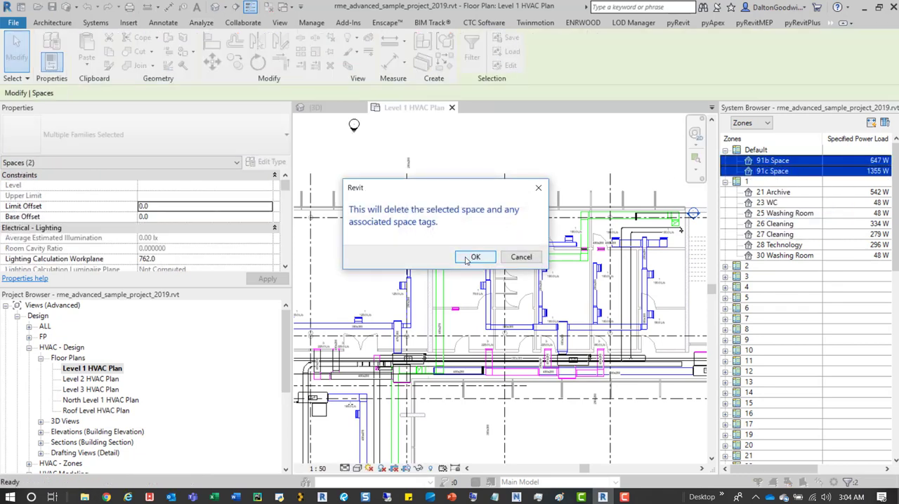
left_click(476, 257)
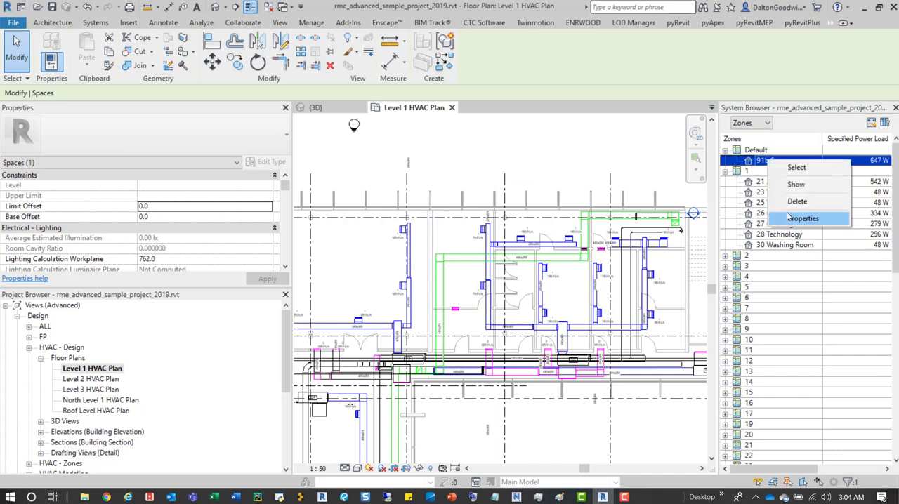
- Delete the remaining 91b Space and select the now-empty Default zone
left_click(202, 23)
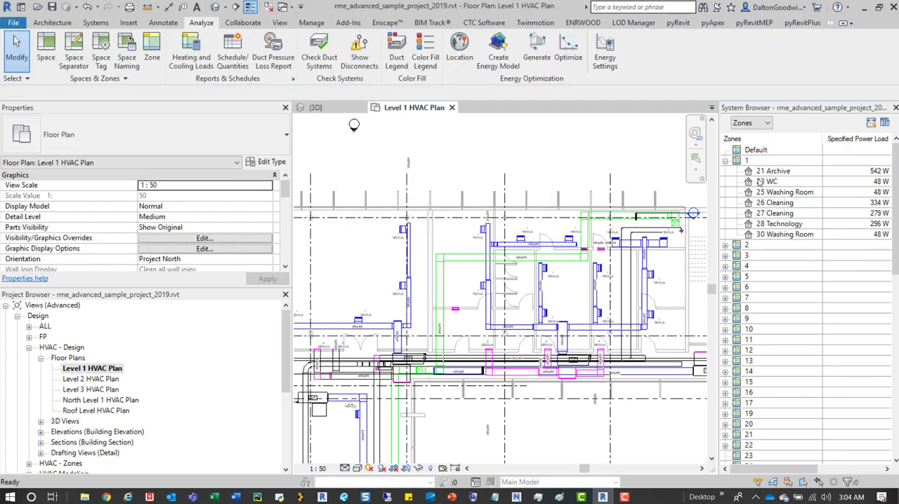
left_click(772, 181)
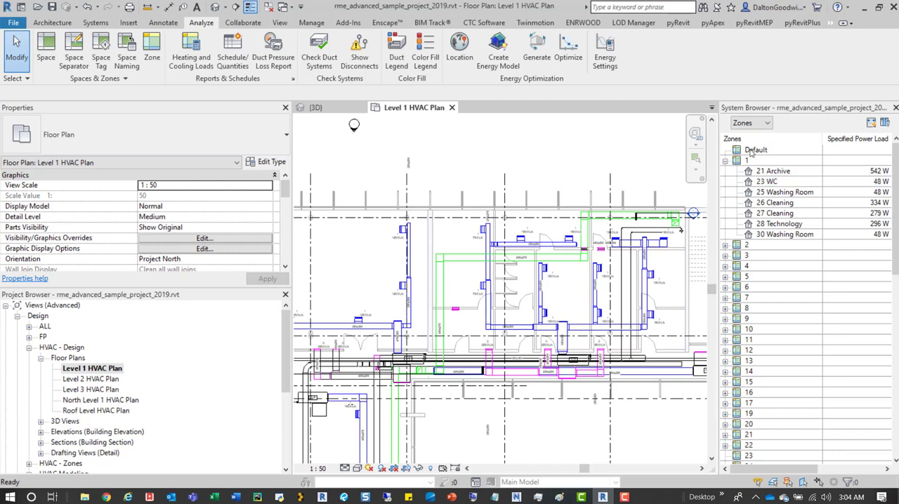
left_click(755, 149)
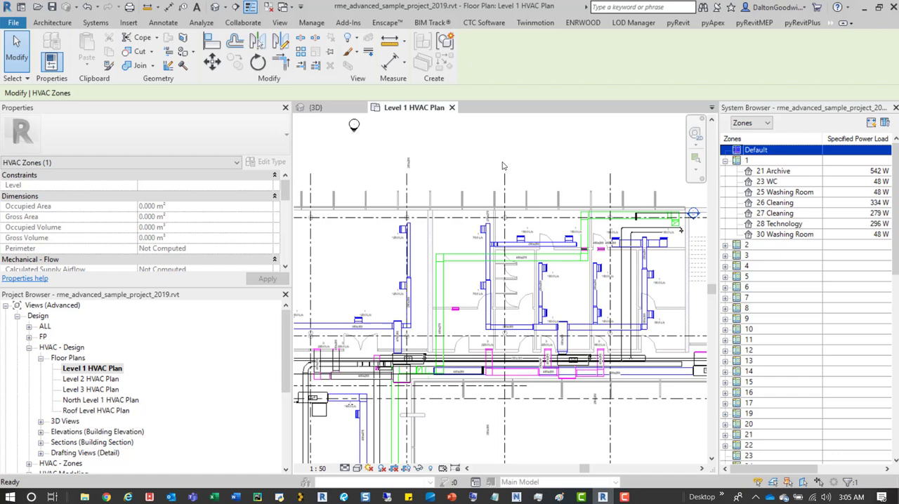
- Place new spaces 91d–91j in the enclosed rooms, dismissing the redundant space warning
left_click(201, 23)
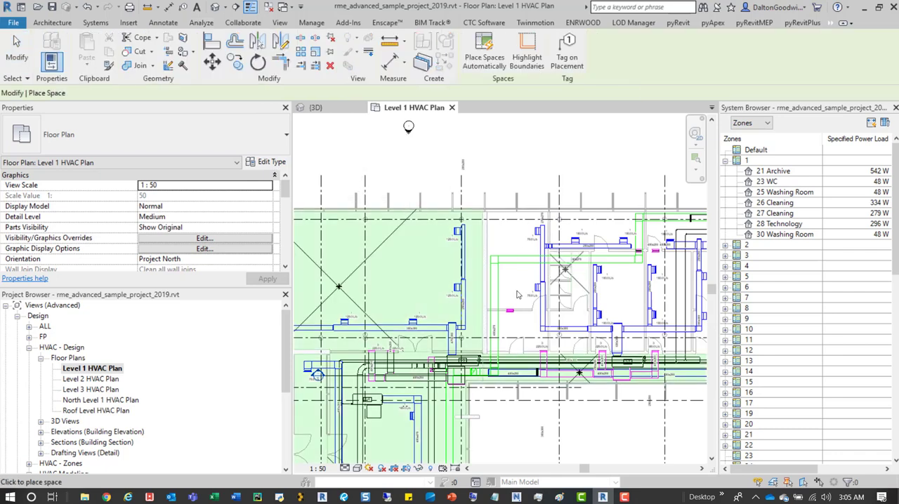
left_click(516, 281)
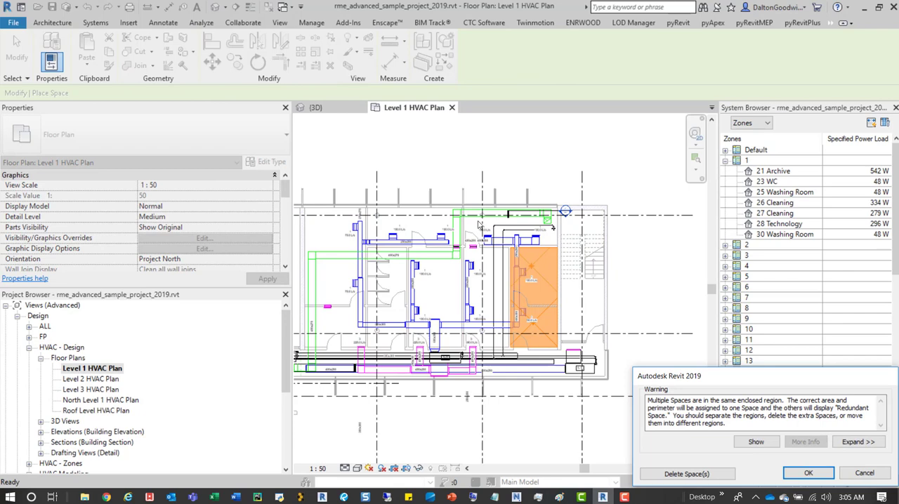
left_click(807, 472)
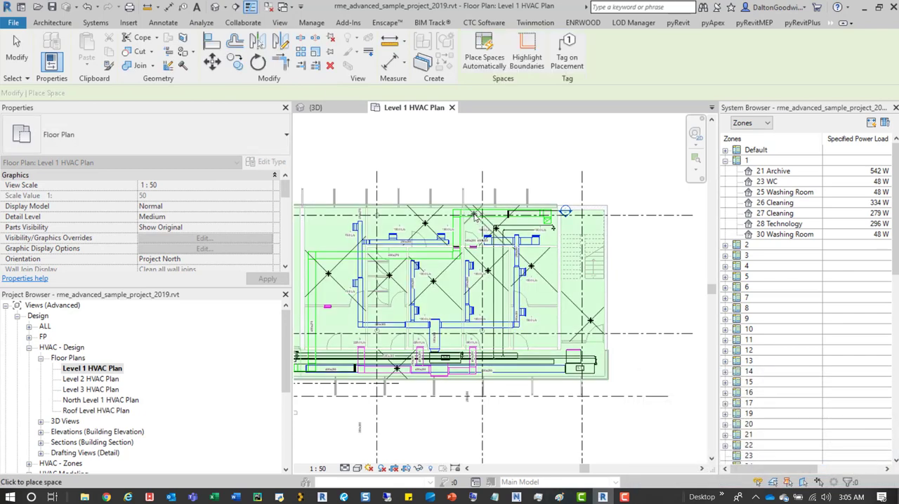
left_click(201, 23)
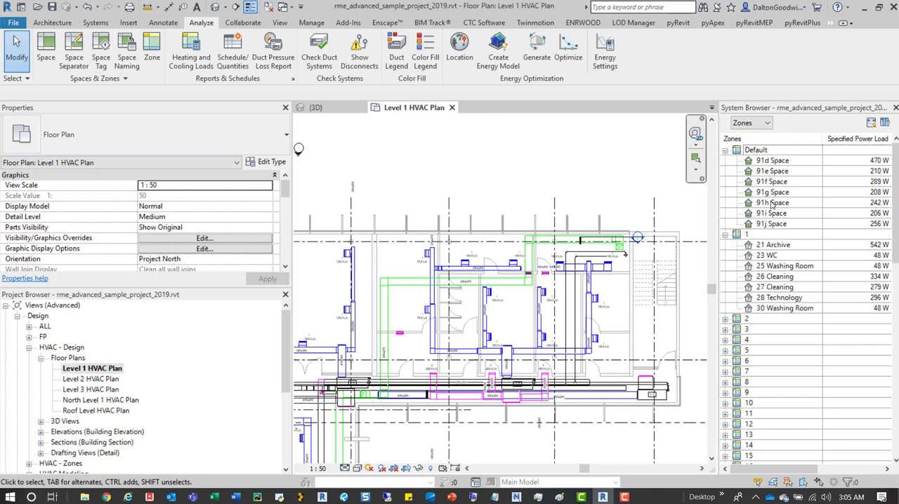
scroll("down", 3)
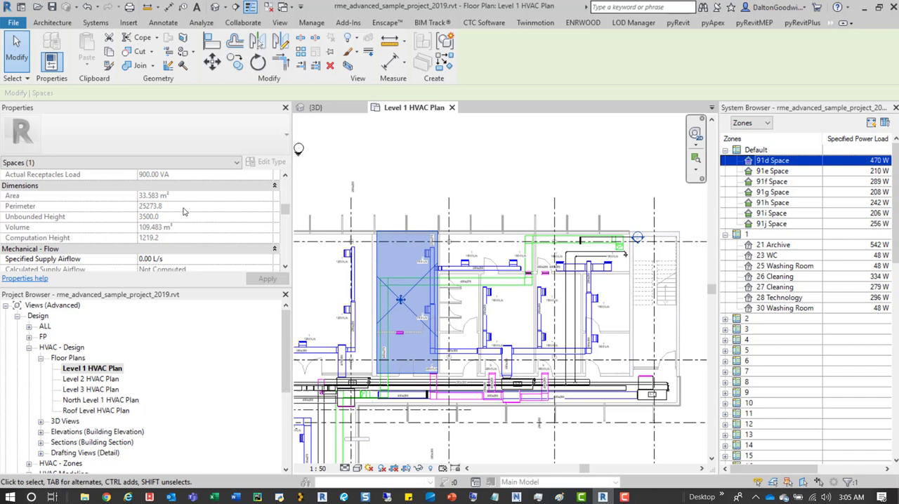
scroll("down", 3)
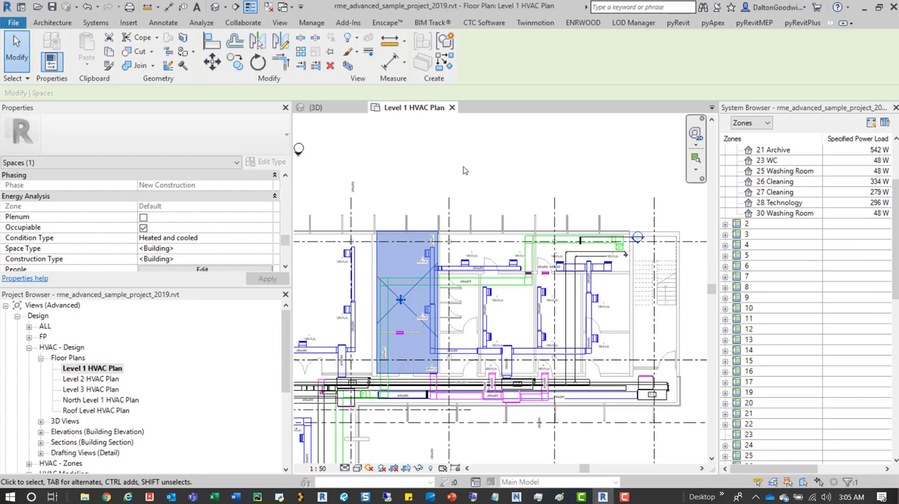
left_click(201, 22)
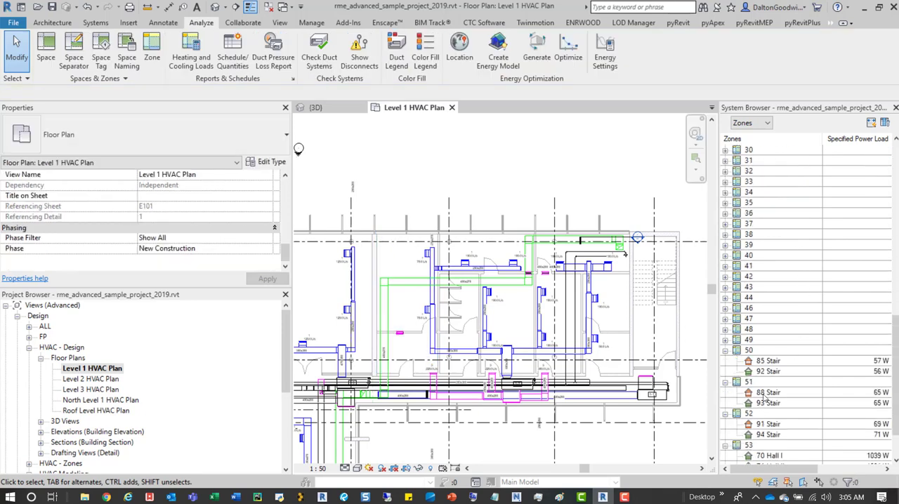
- Check the Default zone's remaining spaces 91e through 91i in the System Browser
scroll("down", 3)
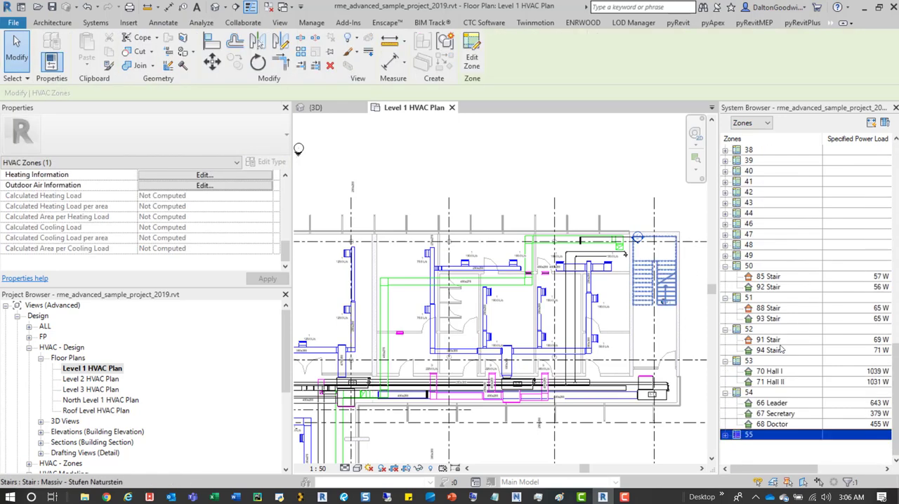
left_click(200, 22)
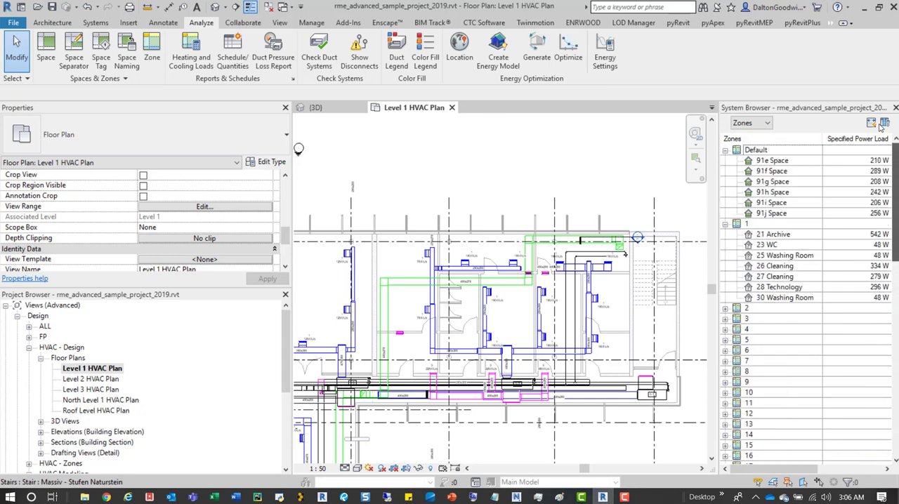
scroll("down", 3)
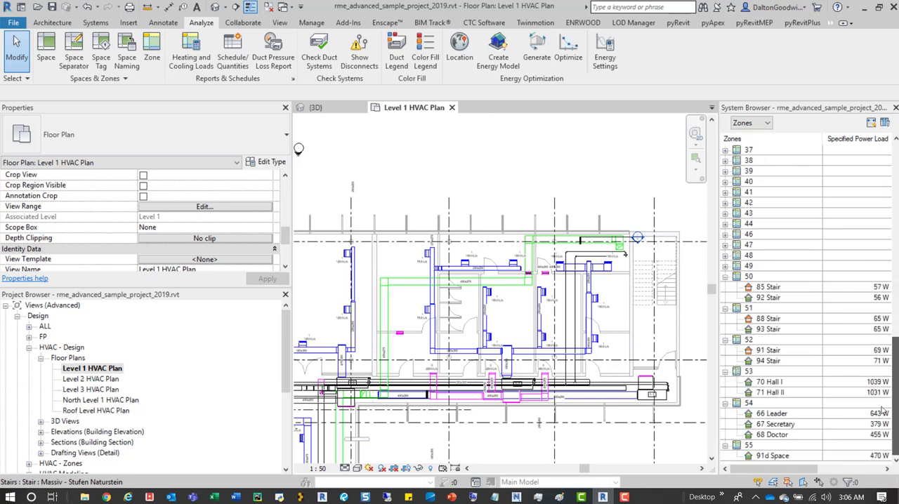
left_click(406, 300)
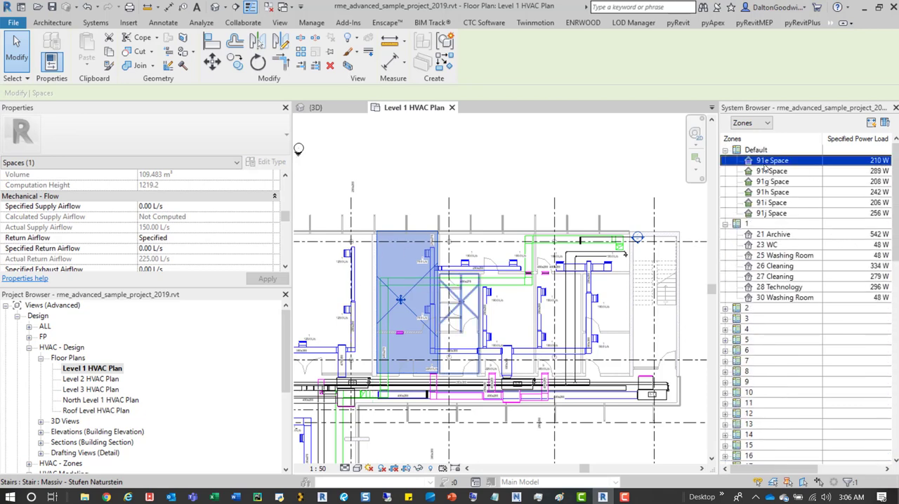
left_click(772, 170)
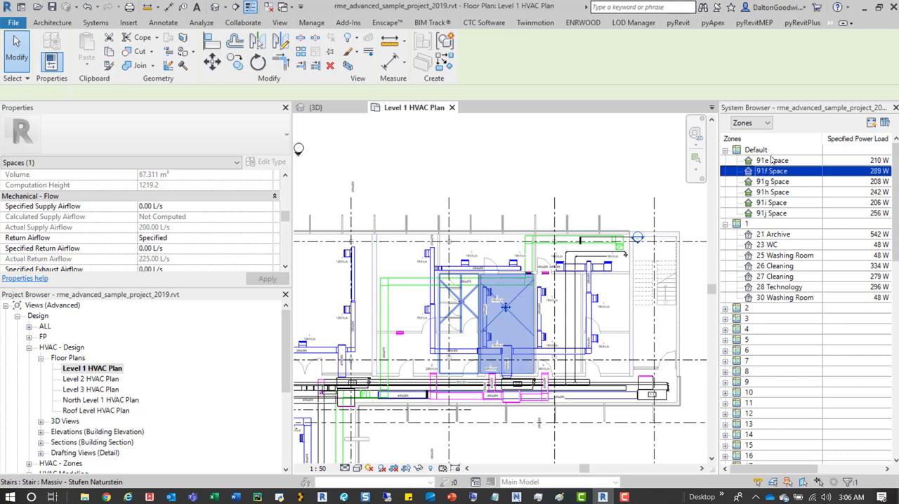
left_click(773, 192)
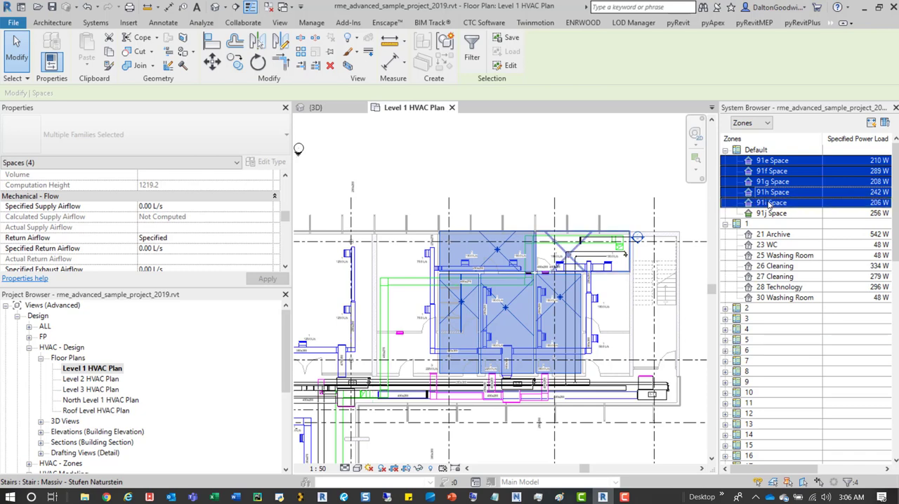
left_click(773, 161)
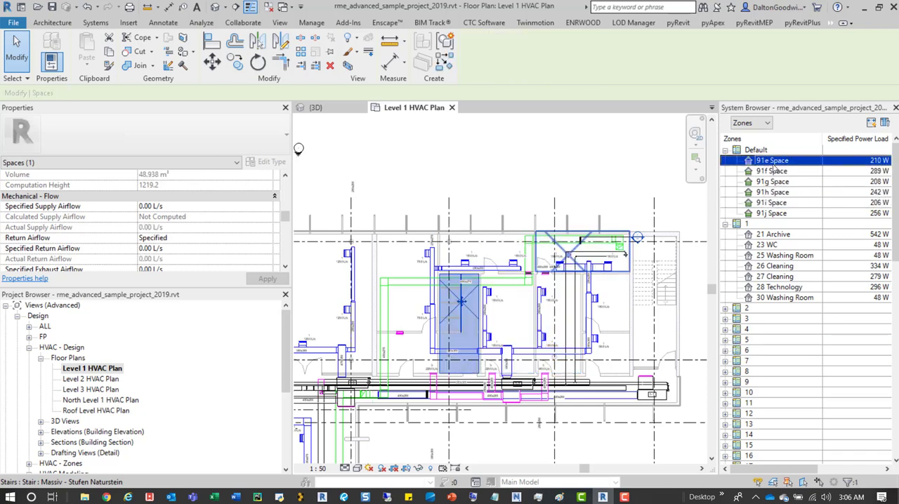
- Confirm the 91d Space now sits alone inside zone 55 and select that zone
scroll("down", 3)
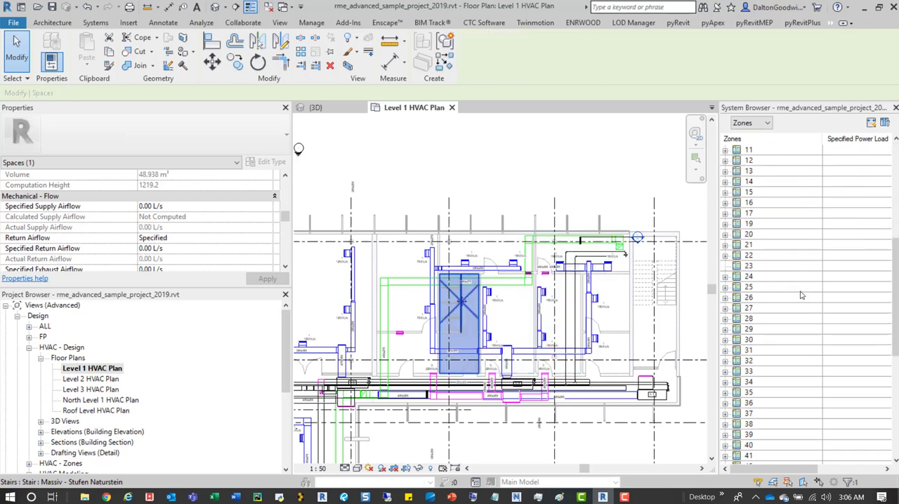
scroll("down", 3)
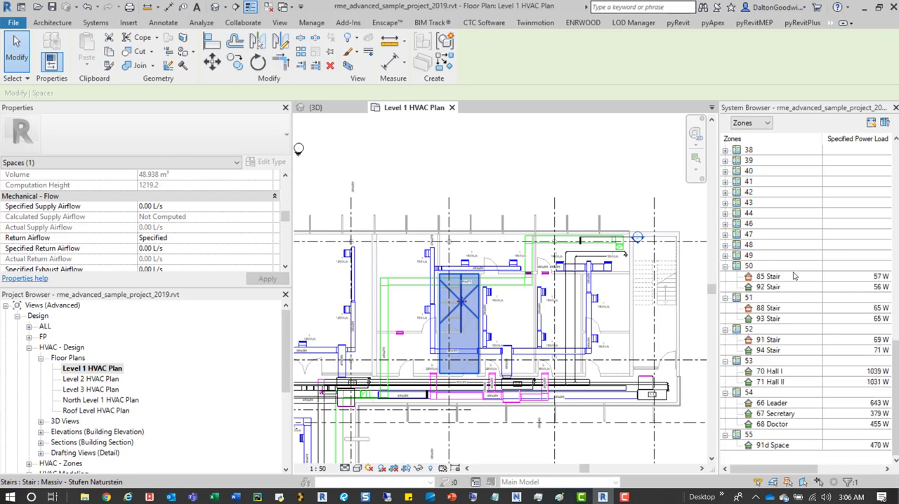
left_click(769, 318)
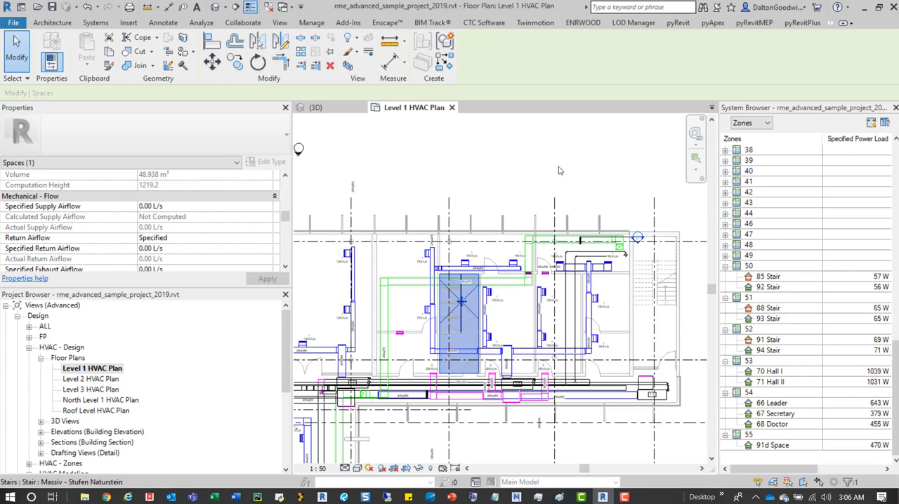
left_click(772, 446)
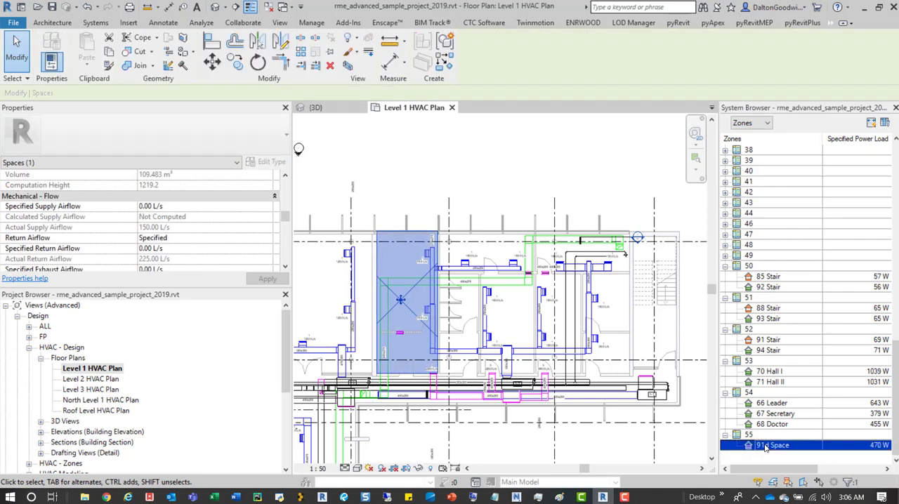
left_click(748, 435)
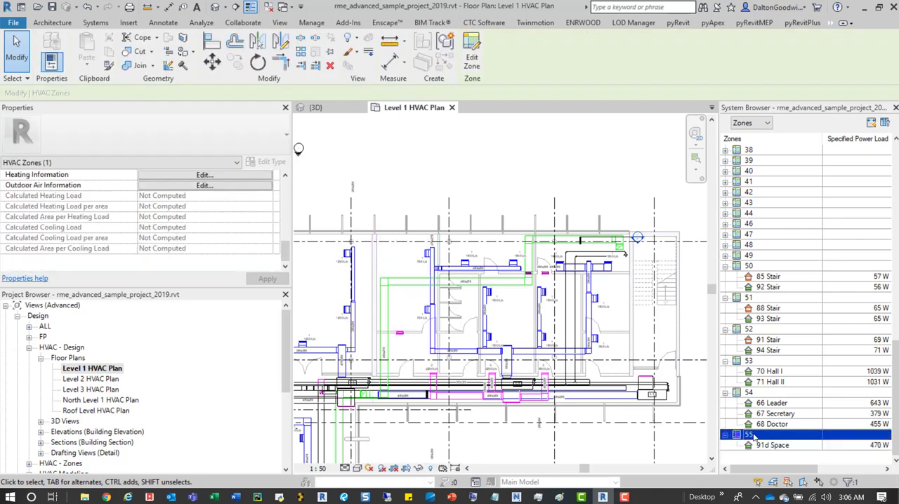
mouse_move(765, 449)
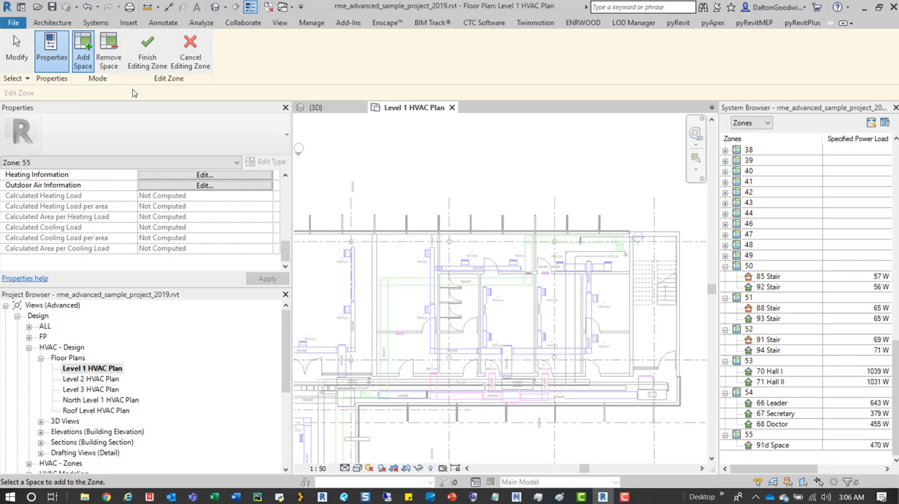
mouse_move(109, 51)
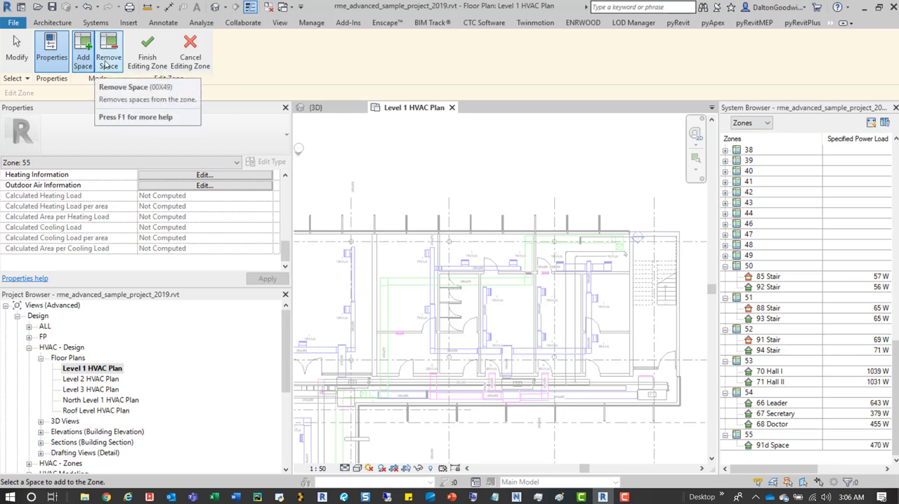
mouse_move(422, 179)
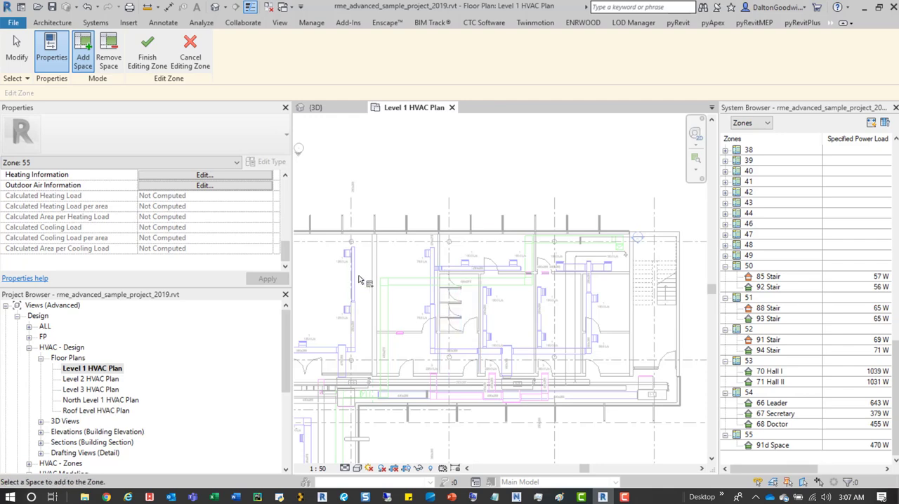
mouse_move(400, 274)
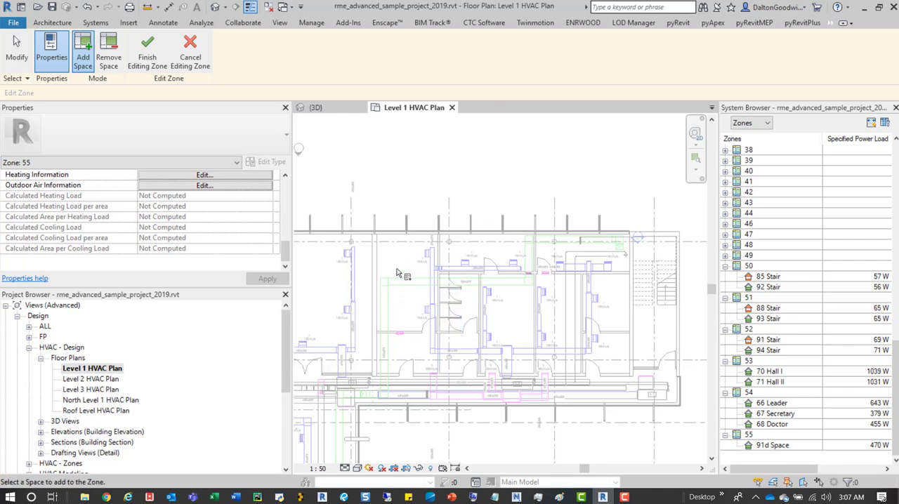
- Add the Default spaces 91e through 91j to zone 55, leaving Default empty
left_click(506, 319)
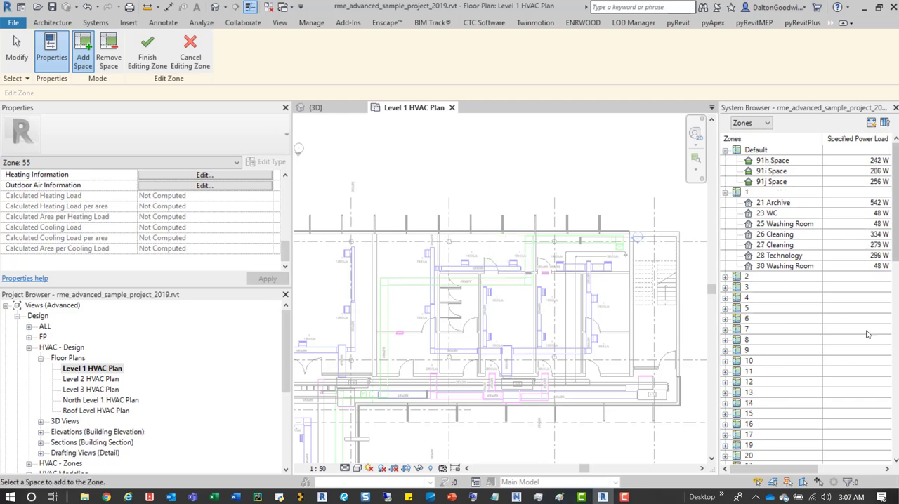
left_click(569, 253)
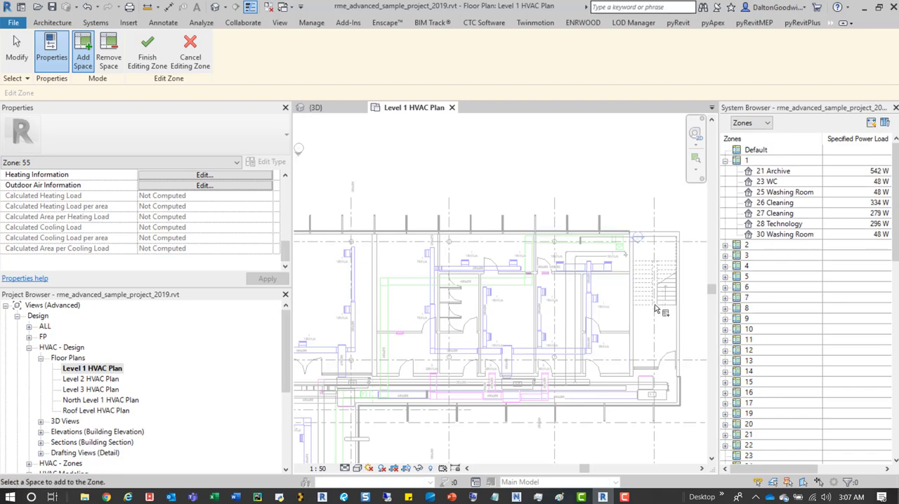
mouse_move(746, 161)
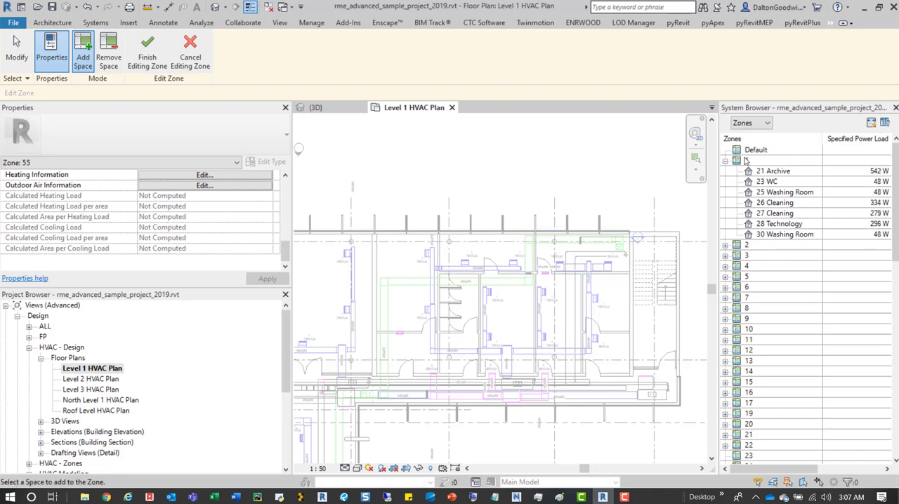
scroll("down", 3)
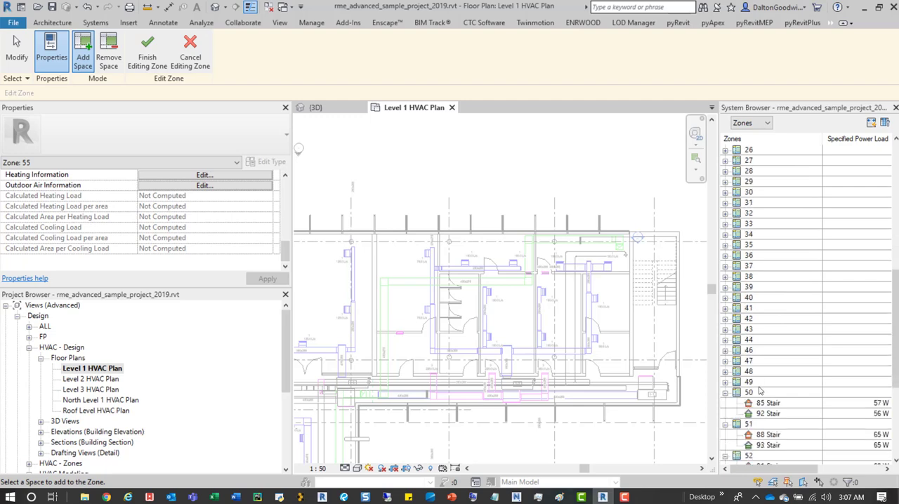
scroll("down", 3)
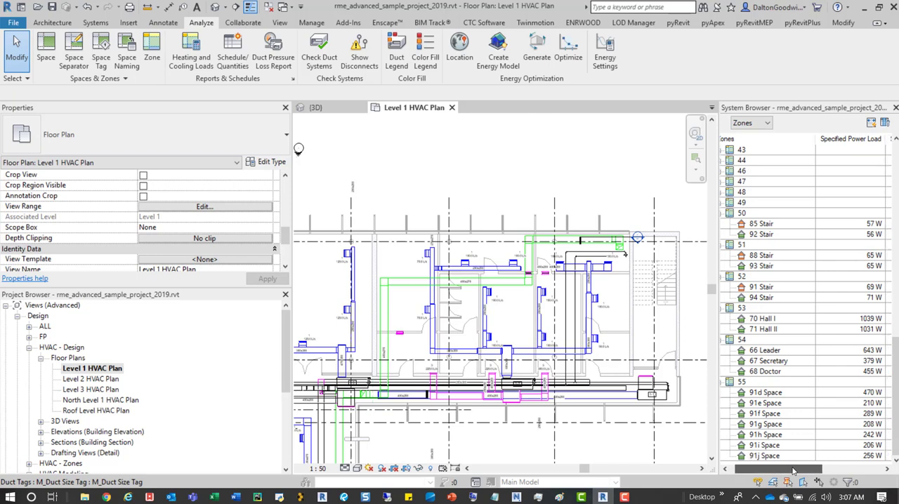
- Reveal the lighting load and occupied area columns and bring up Column Settings
scroll("right", 3)
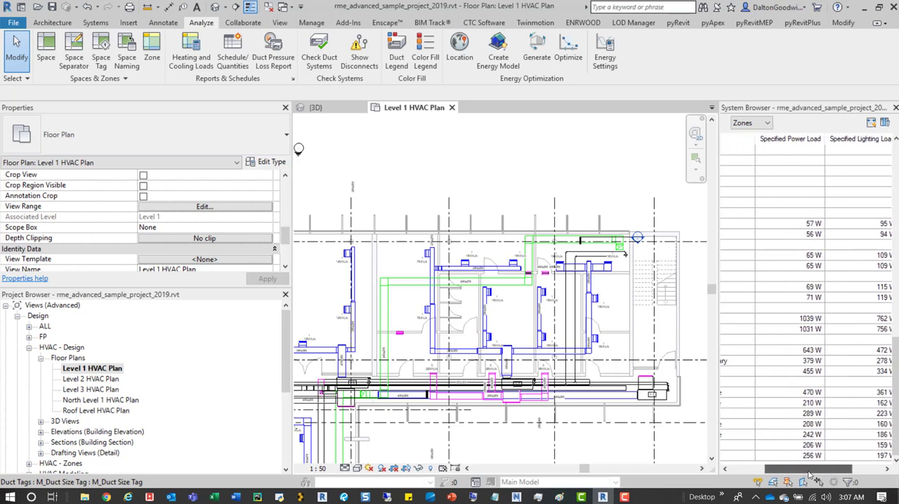
scroll("right", 3)
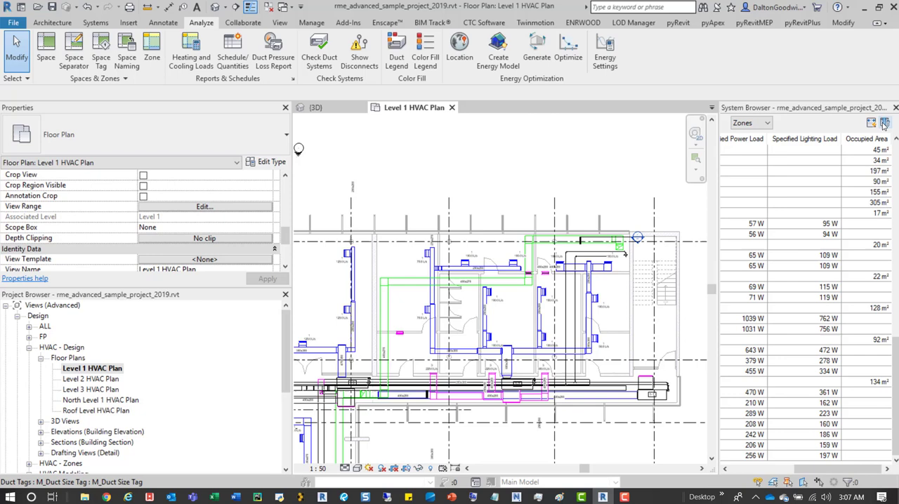
left_click(885, 123)
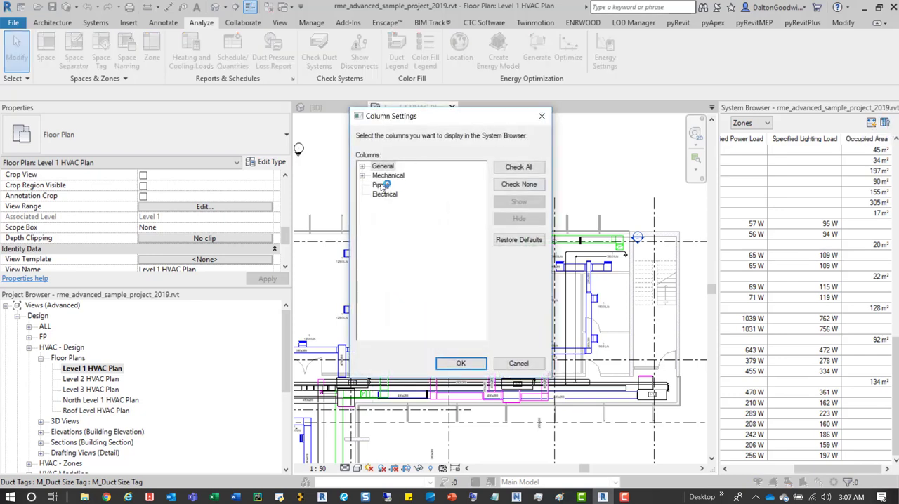
- Under Mechanical, stop showing Occupied Area so only Specified Power Load remains
left_click(362, 166)
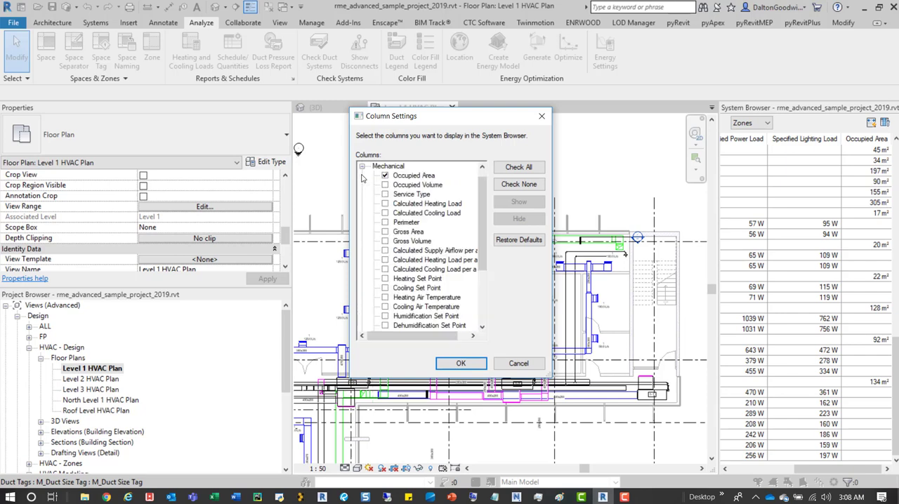
left_click(439, 259)
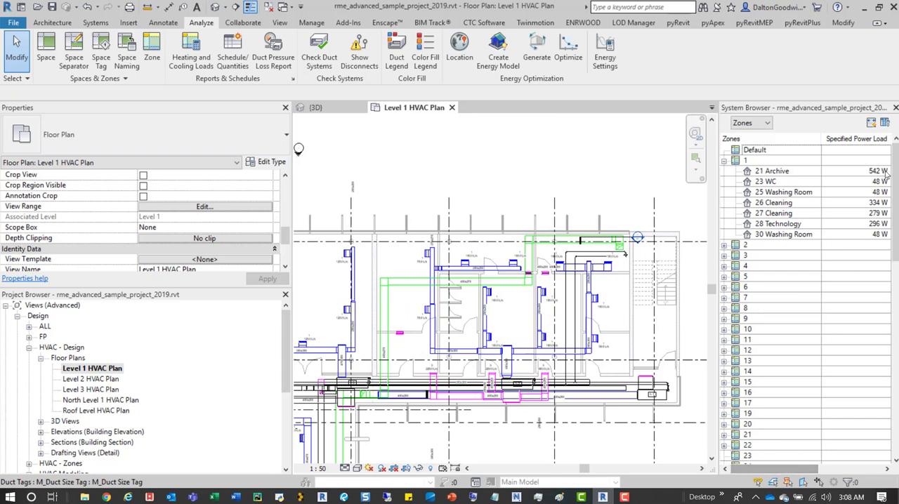
mouse_move(877, 122)
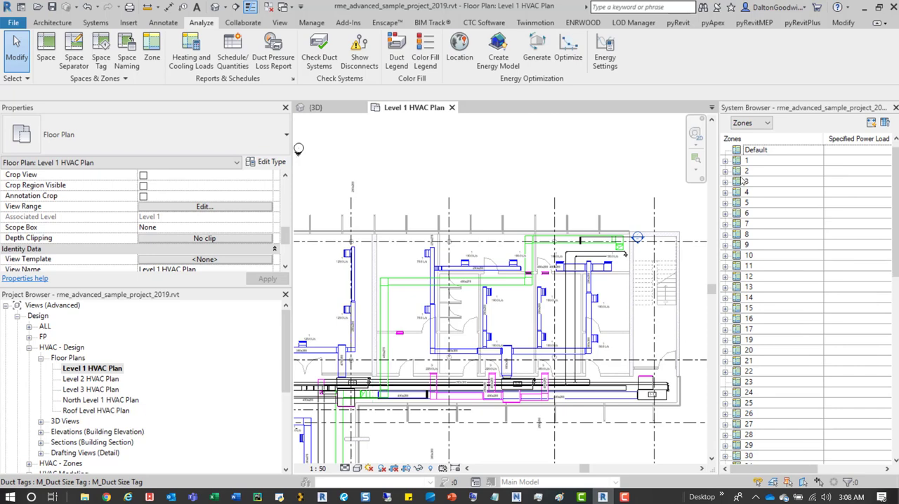
- Remove a zone 55 space from the Level 1 plan, keeping it unplaced in the project
scroll("down", 3)
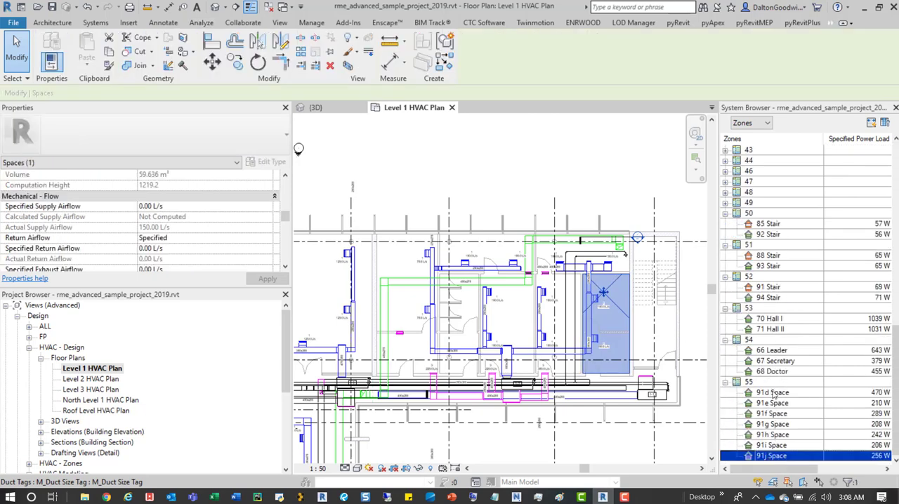
left_click(201, 23)
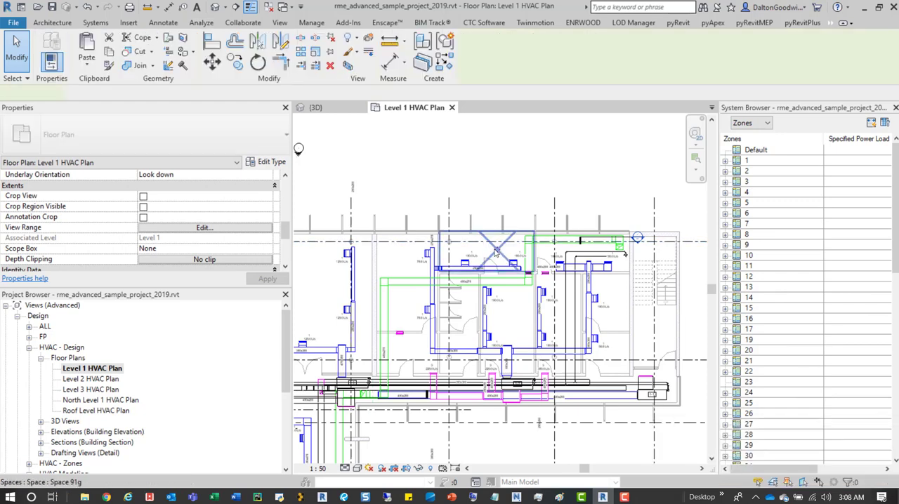
left_click(506, 323)
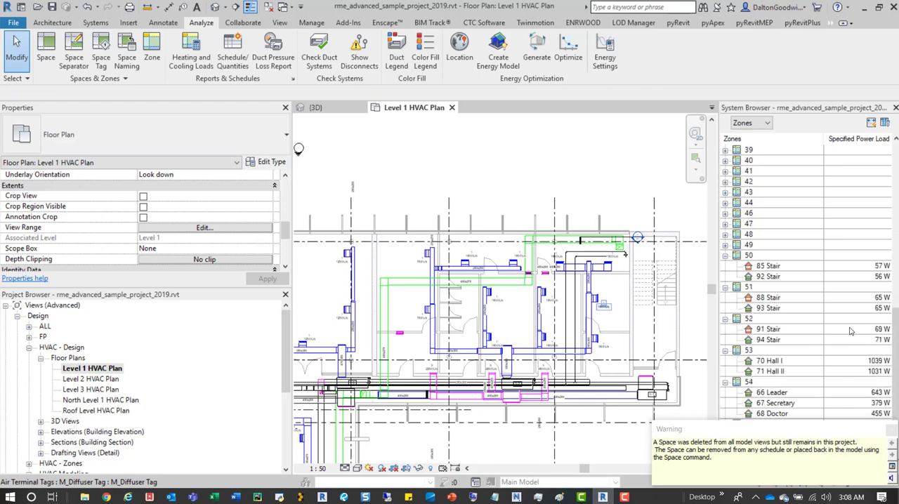
- Delete the unplaced 91e Space and its tags from the project entirely
left_click(772, 381)
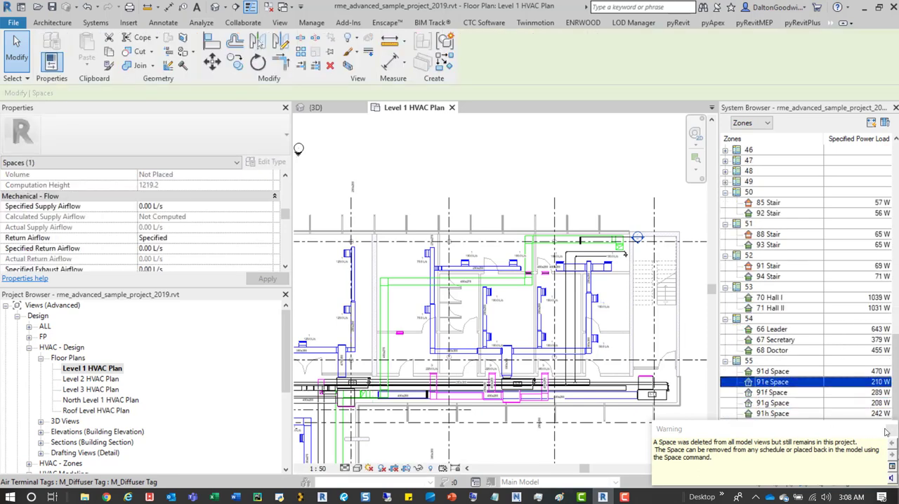
right_click(772, 392)
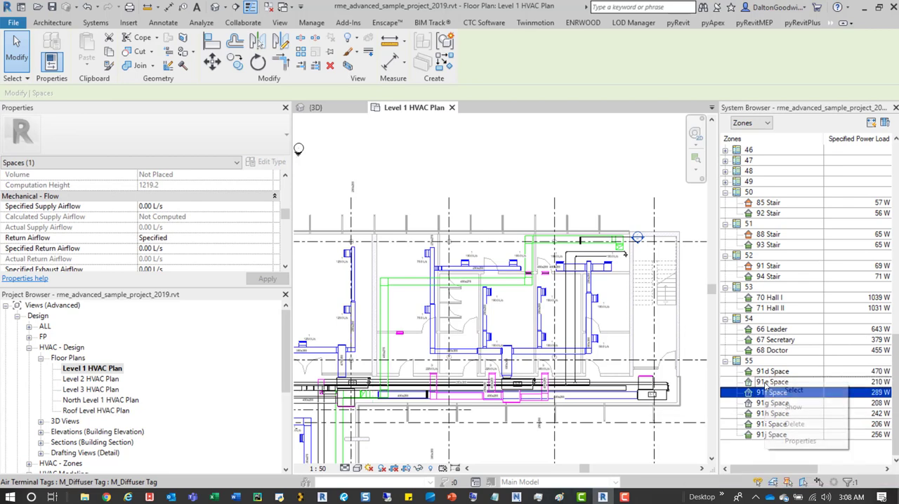
left_click(790, 424)
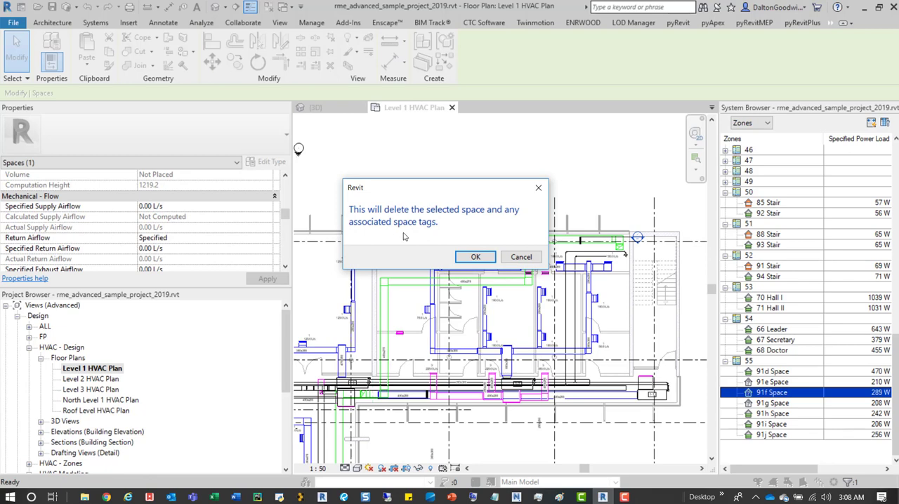
left_click(475, 257)
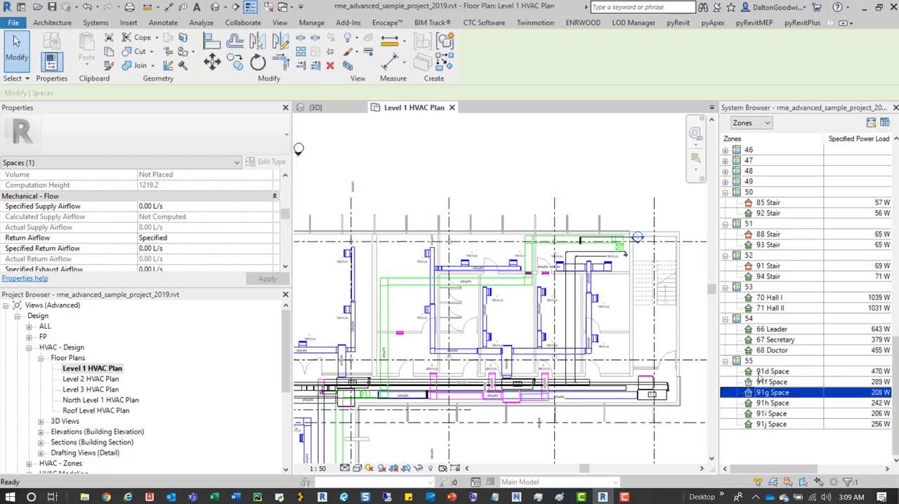
right_click(748, 360)
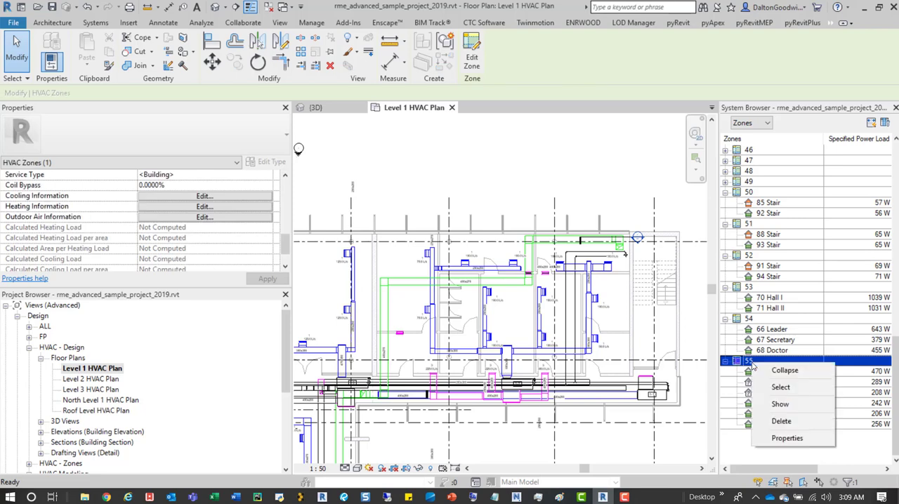
mouse_move(792, 438)
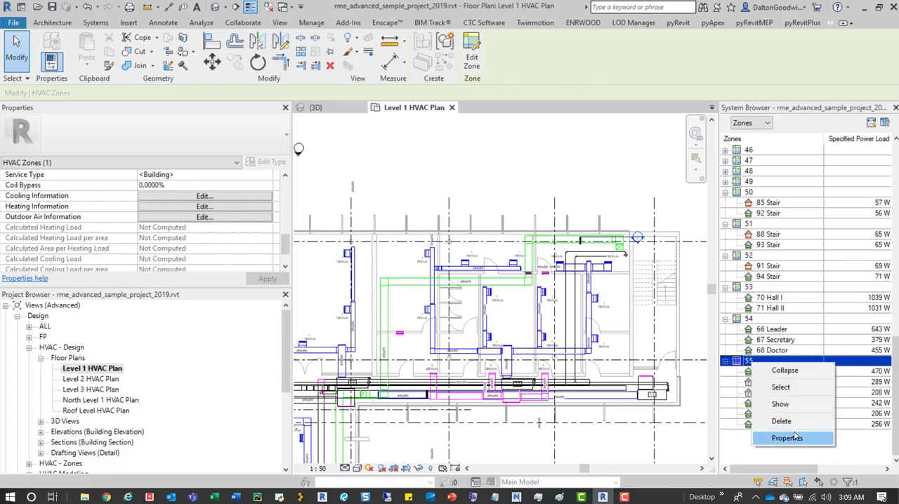
- Delete zone 55, then locate spaces 91d and 91j back under the Default zone
left_click(782, 421)
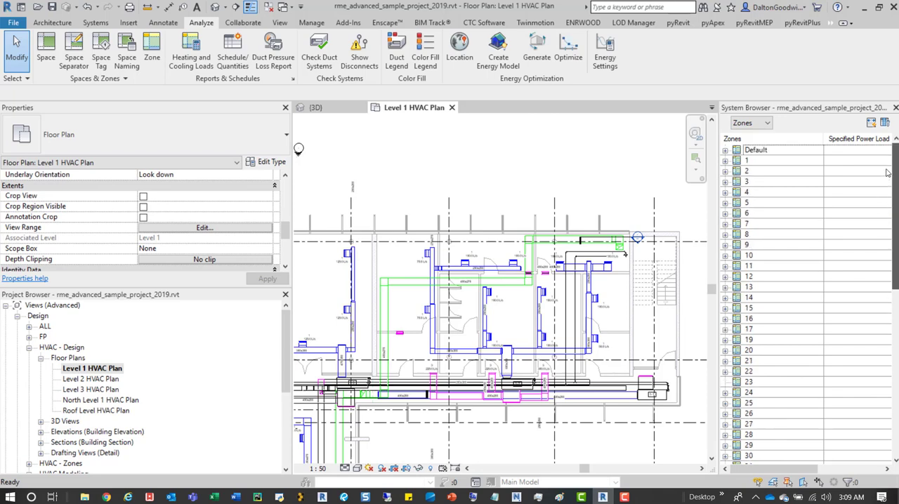
left_click(725, 150)
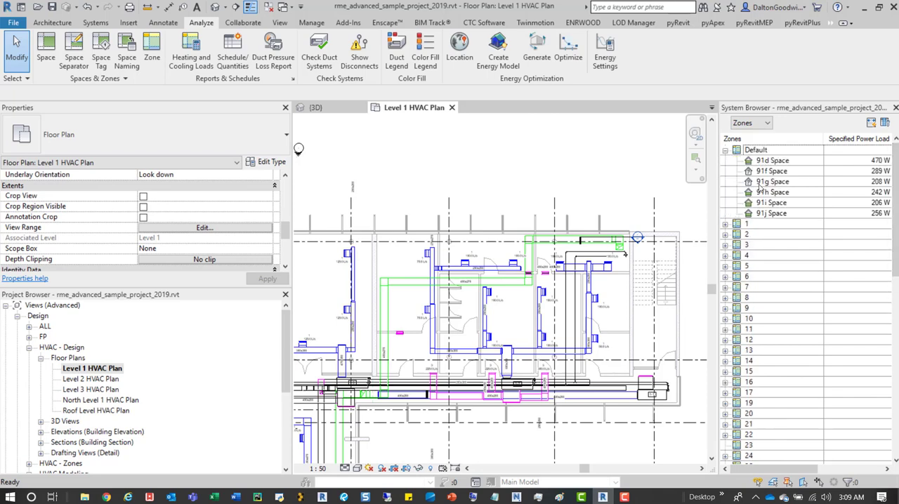
left_click(772, 160)
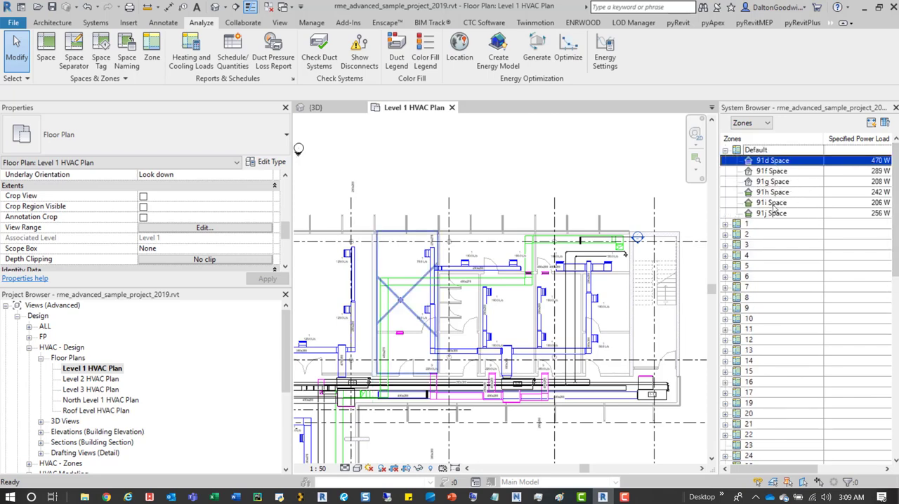
left_click(772, 213)
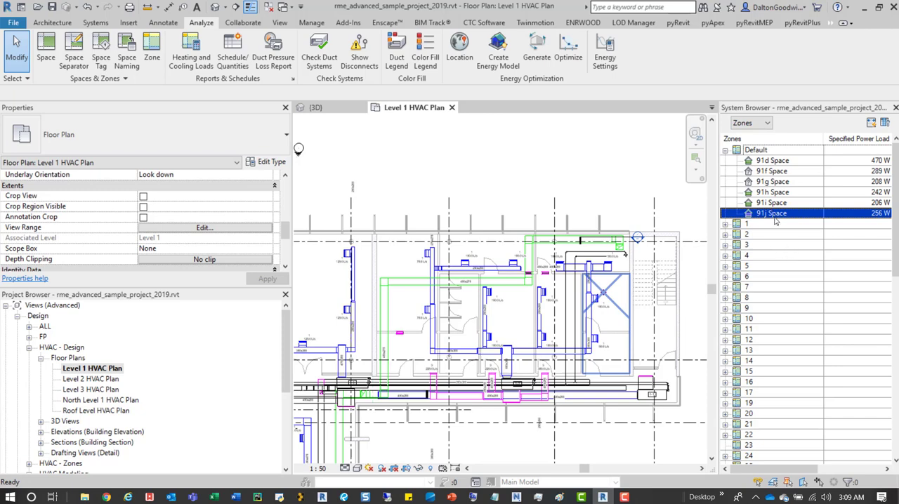
- Rename zone 1 to 'Test 1' via its Properties Name field, keeping its seven spaces
right_click(771, 213)
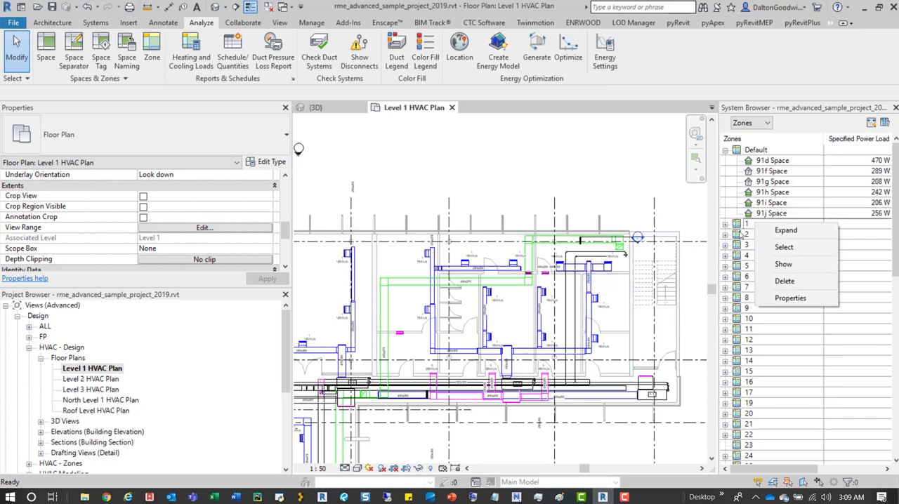
left_click(784, 247)
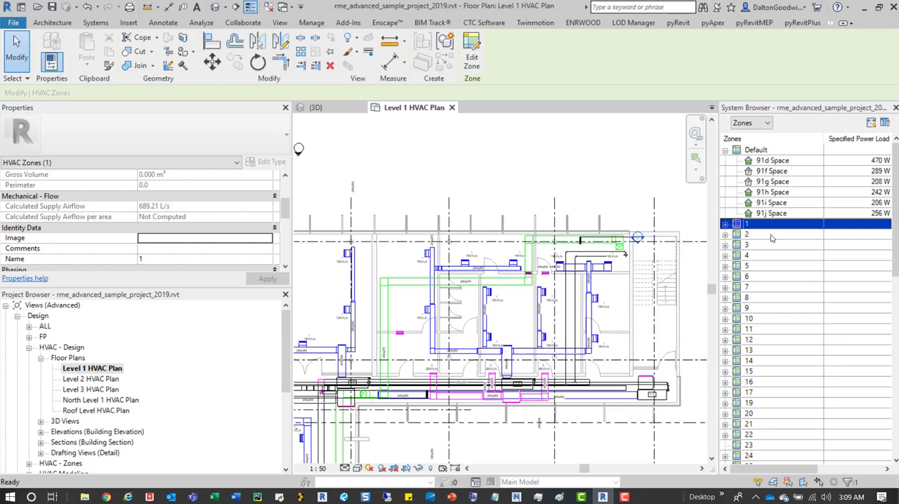
left_click(769, 224)
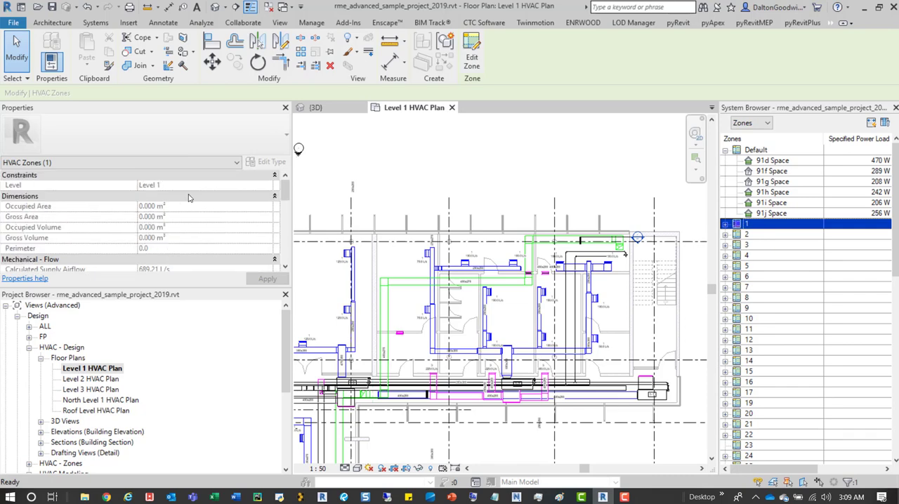
scroll("down", 3)
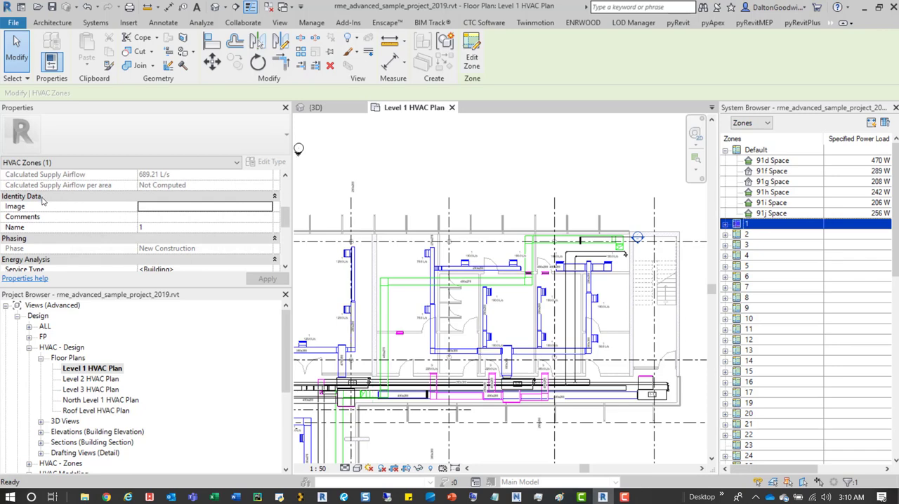
left_click(204, 227)
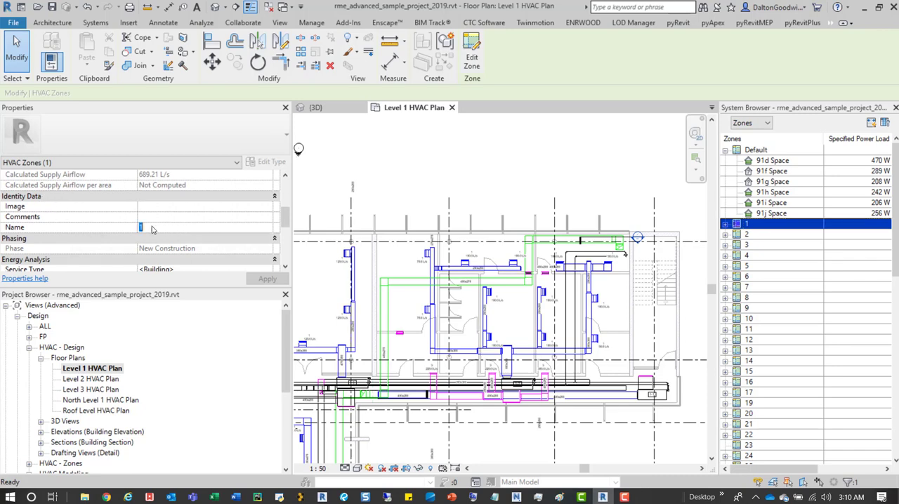
type("Test")
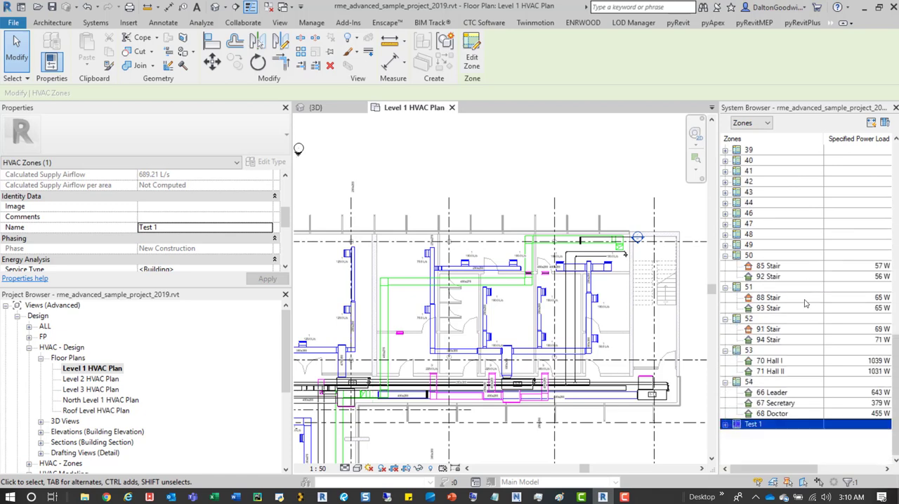
left_click(201, 23)
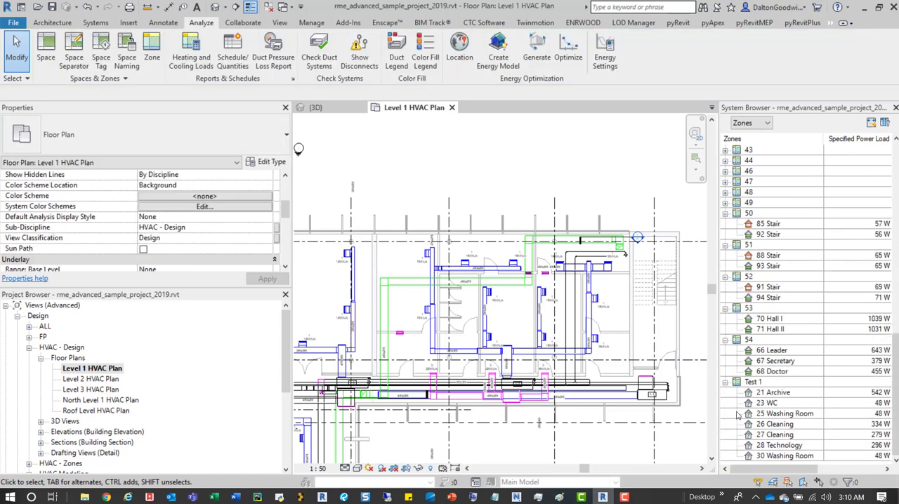
left_click(772, 329)
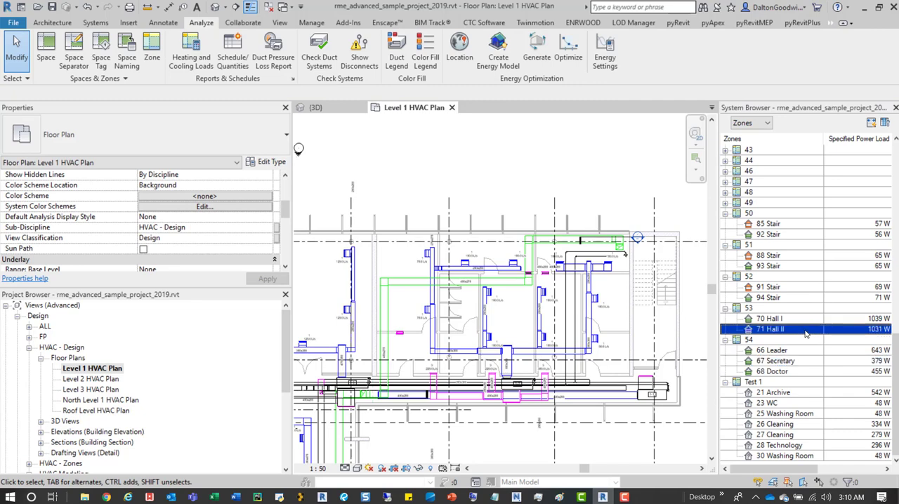